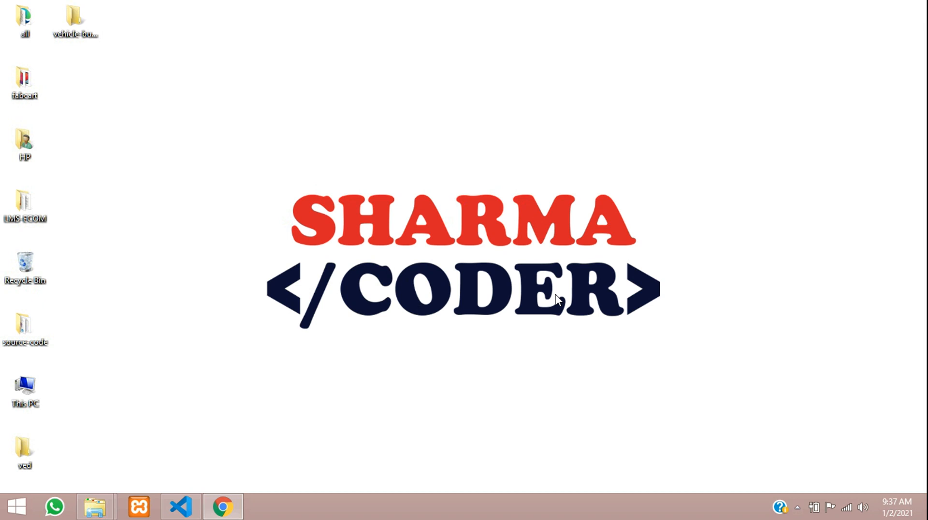
{"action": "mouse_move", "coordinate": [215, 364]}
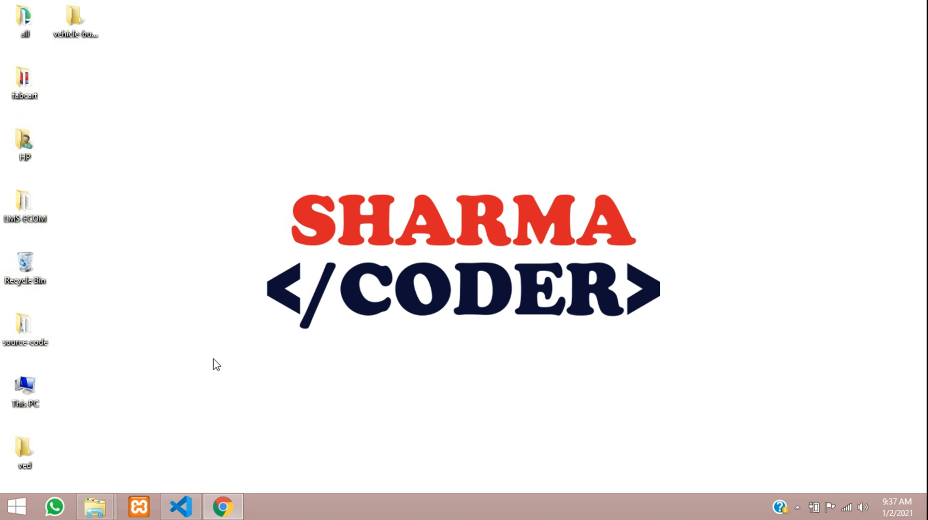
Step: Bring up Visual Studio Code with the laravel-crud project from the taskbar
{"action": "left_click", "coordinate": [179, 507]}
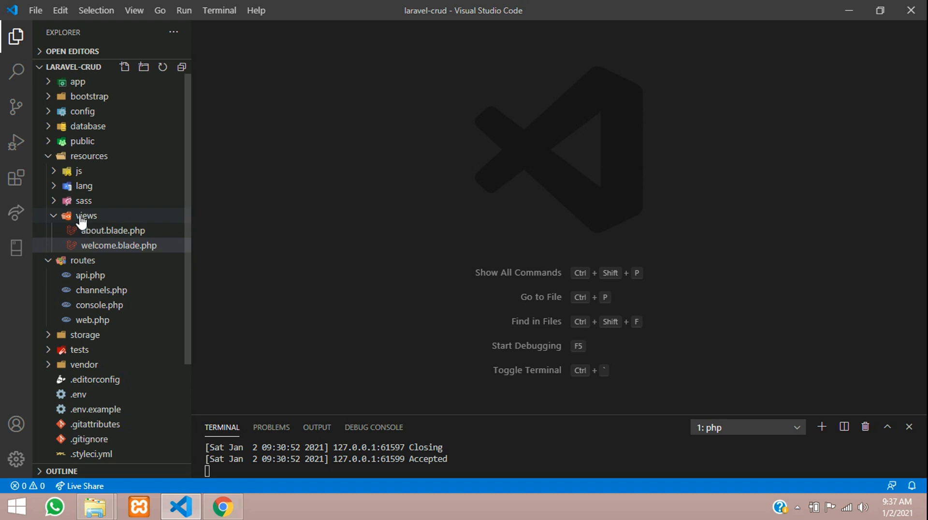
Step: Create a new file named index.blade.php inside resources/views
{"action": "left_click", "coordinate": [86, 215]}
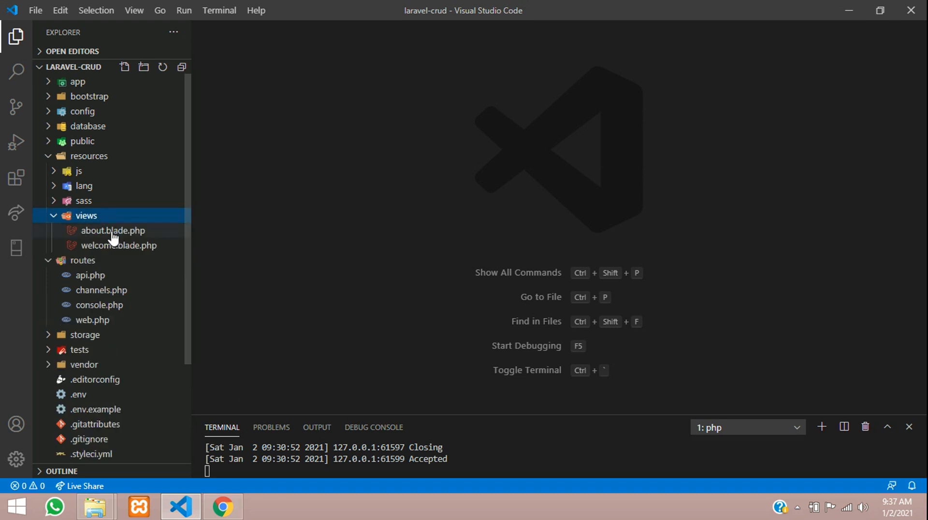
{"action": "mouse_move", "coordinate": [86, 216]}
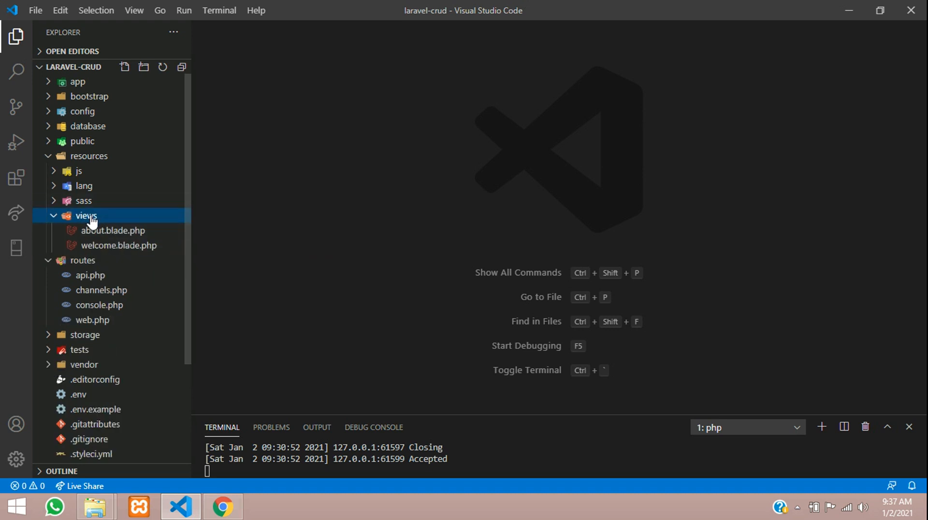
{"action": "left_click", "coordinate": [124, 67]}
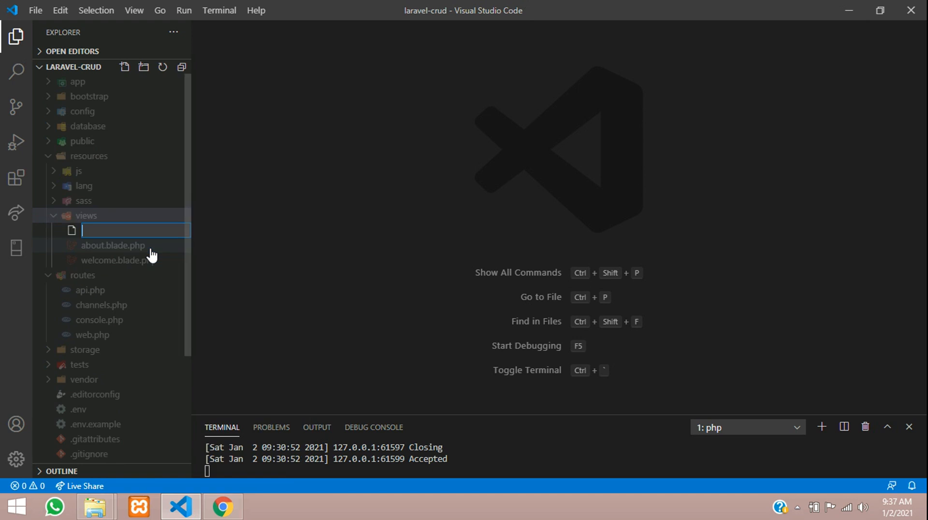
{"action": "type", "text": "index.blade.php"}
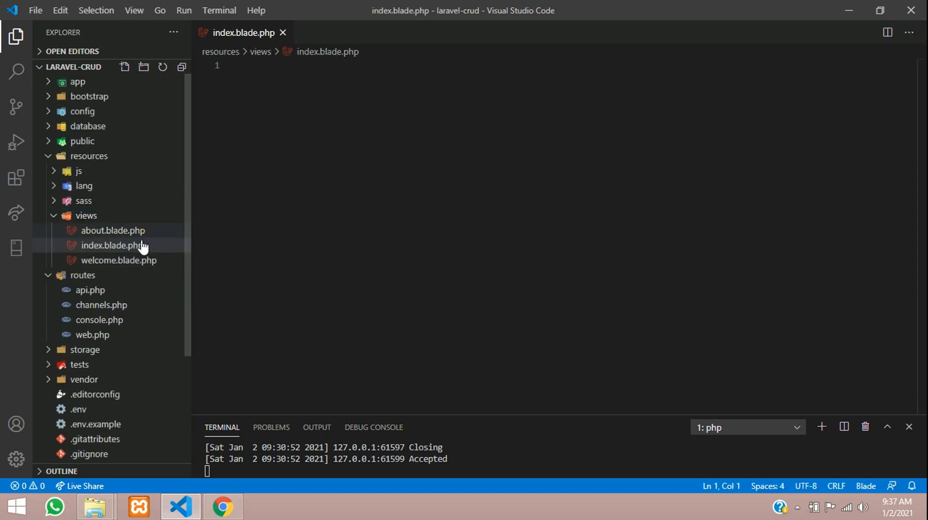
Step: Expand an HTML5 skeleton and write 'This is our home page' in its body
{"action": "type", "text": "html"}
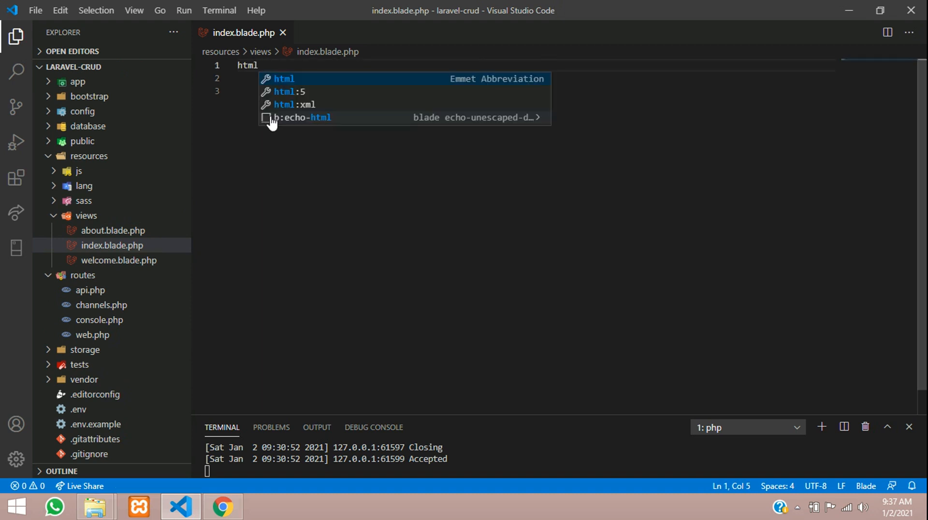
{"action": "key", "text": "Tab"}
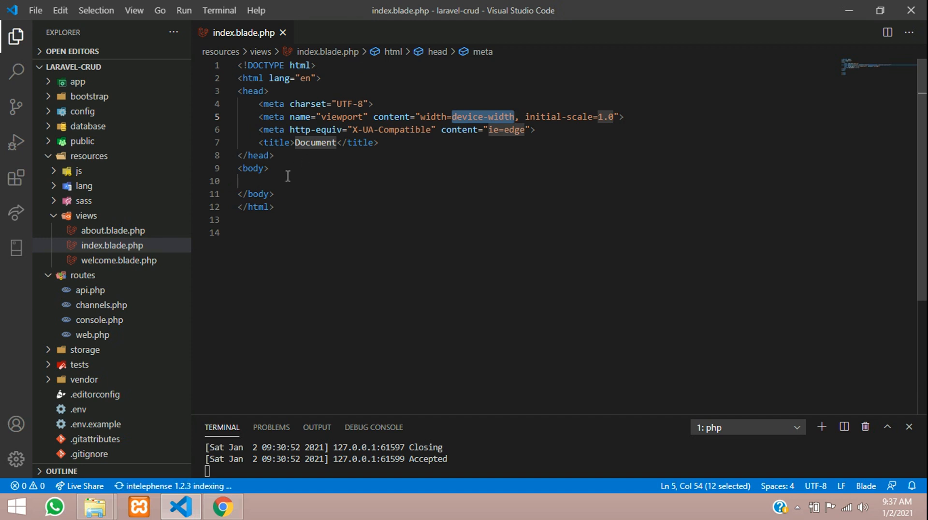
{"action": "left_click", "coordinate": [297, 180]}
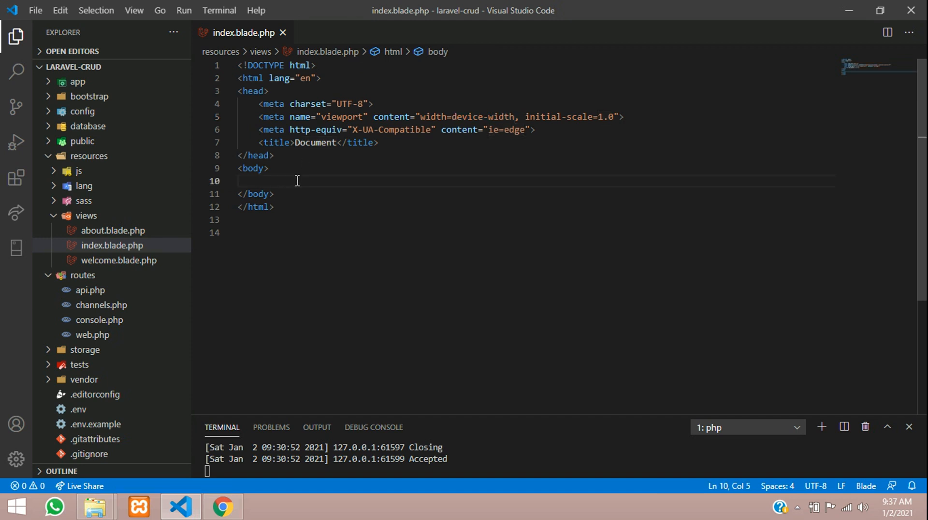
{"action": "type", "text": "This is our home"}
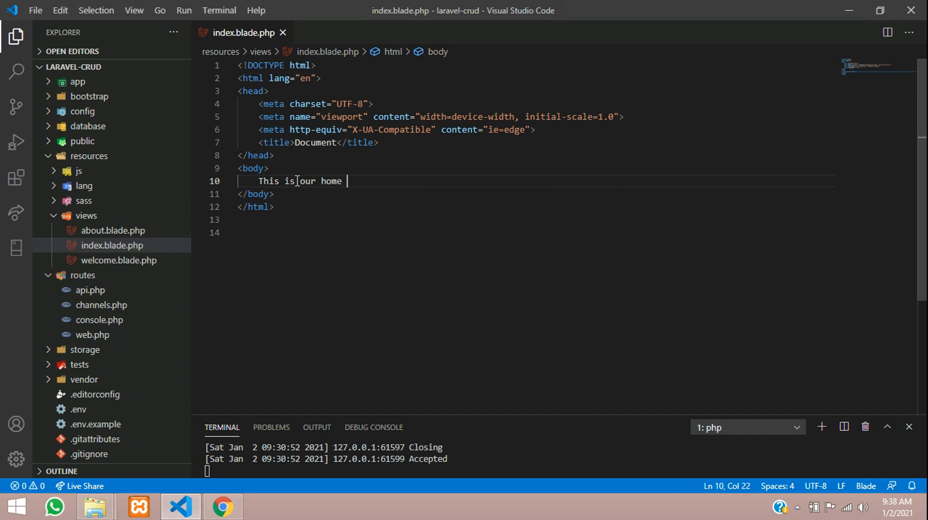
{"action": "type", "text": "page"}
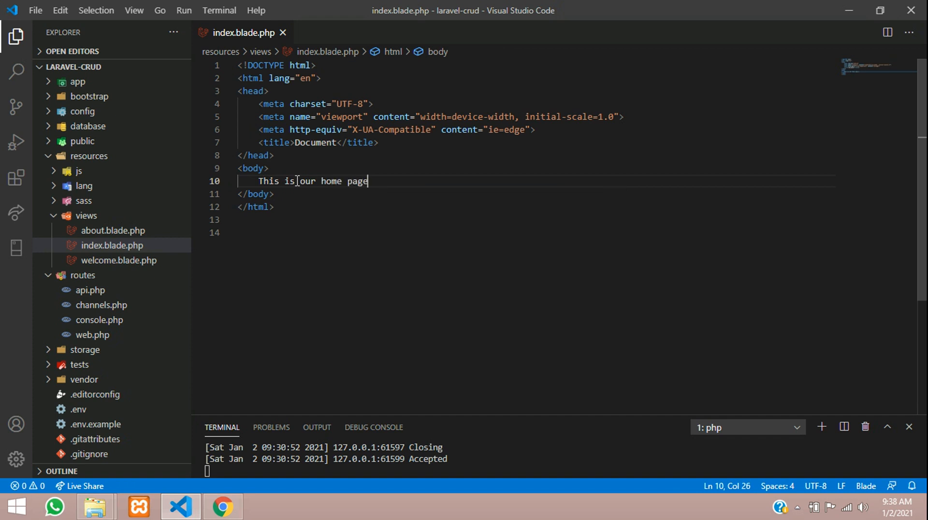
{"action": "left_click", "coordinate": [299, 181]}
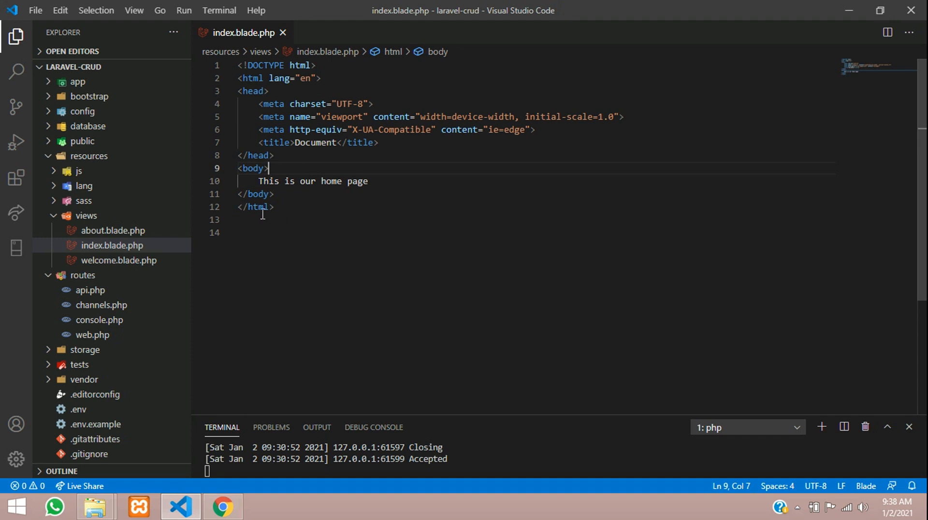
{"action": "mouse_move", "coordinate": [221, 507]}
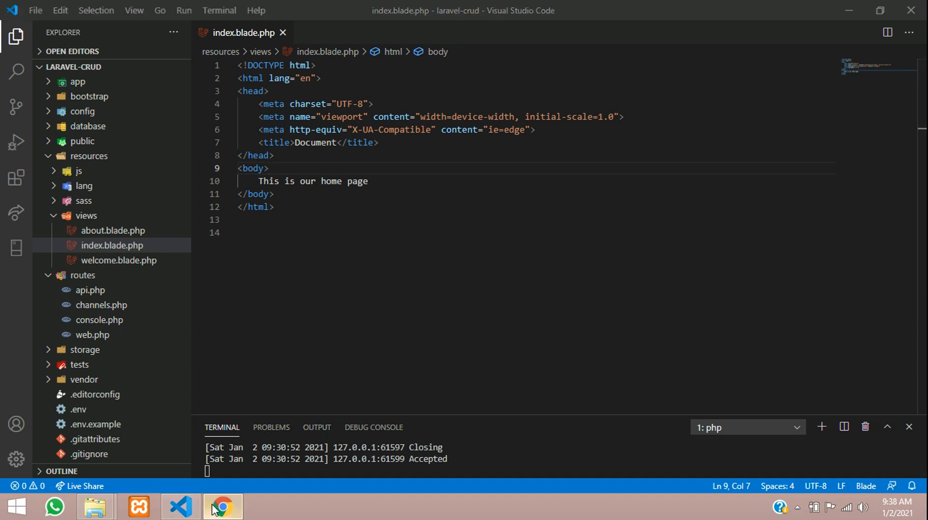
Step: In Chrome, search the Bootstrap docs for 'navbar' and open the Navbar component page
{"action": "left_click", "coordinate": [222, 507]}
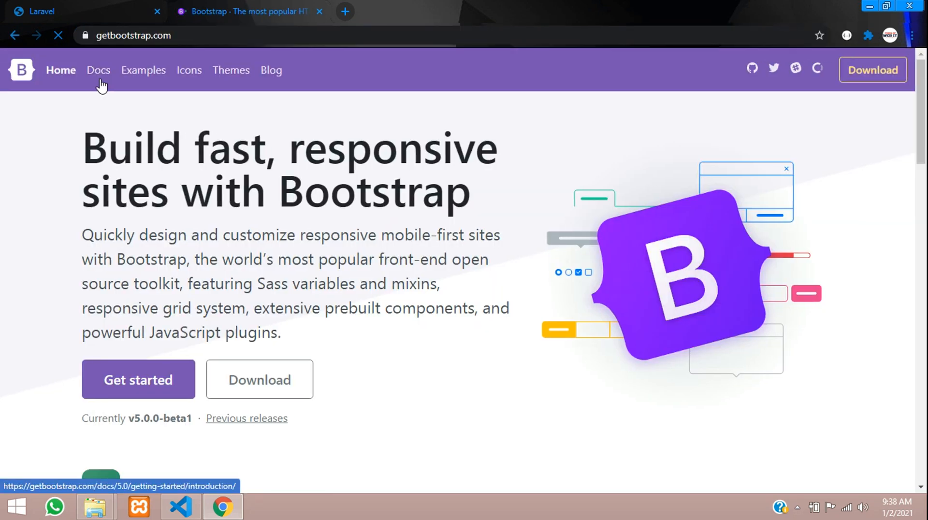
{"action": "left_click", "coordinate": [98, 70]}
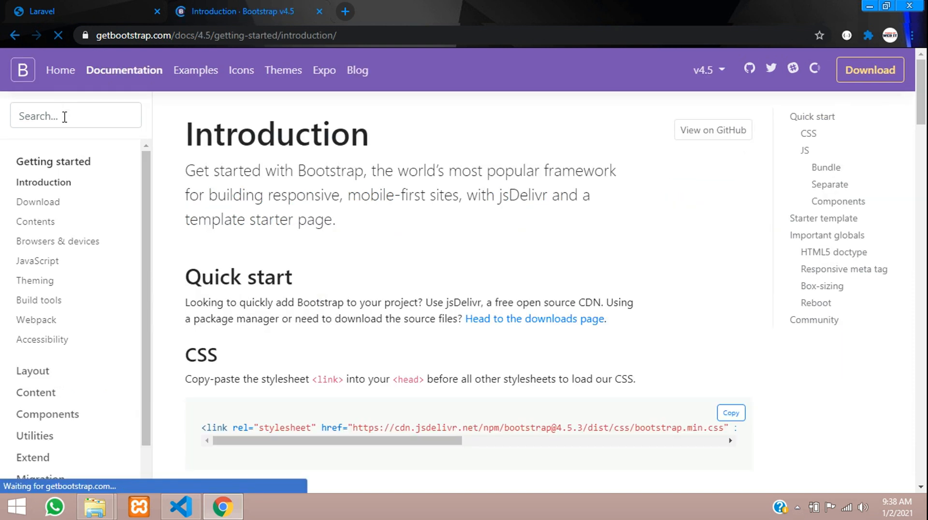
{"action": "scroll", "scroll_direction": "down", "scroll_amount": 3}
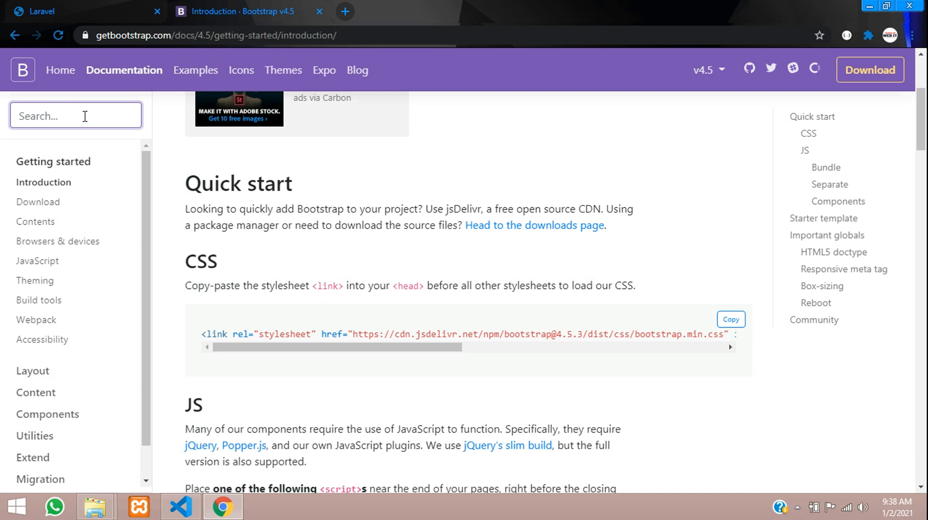
{"action": "type", "text": "navbar"}
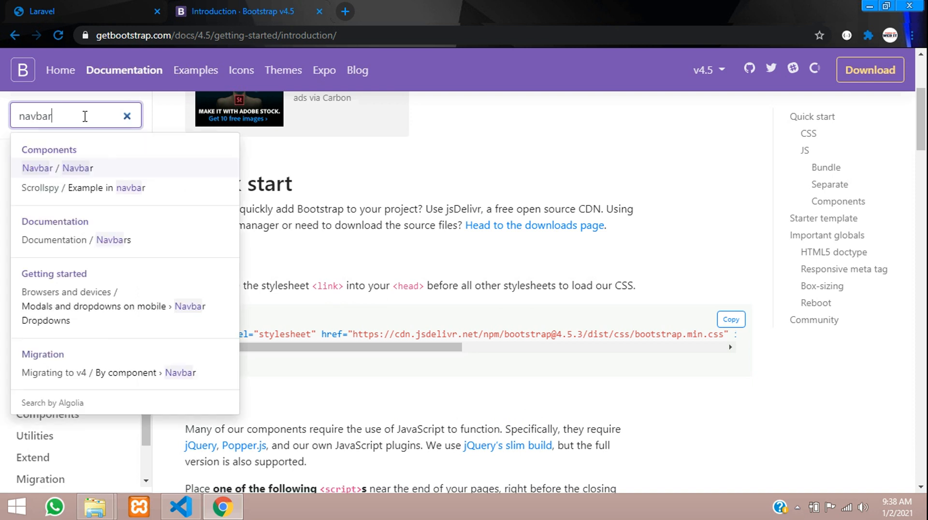
{"action": "left_click", "coordinate": [58, 168]}
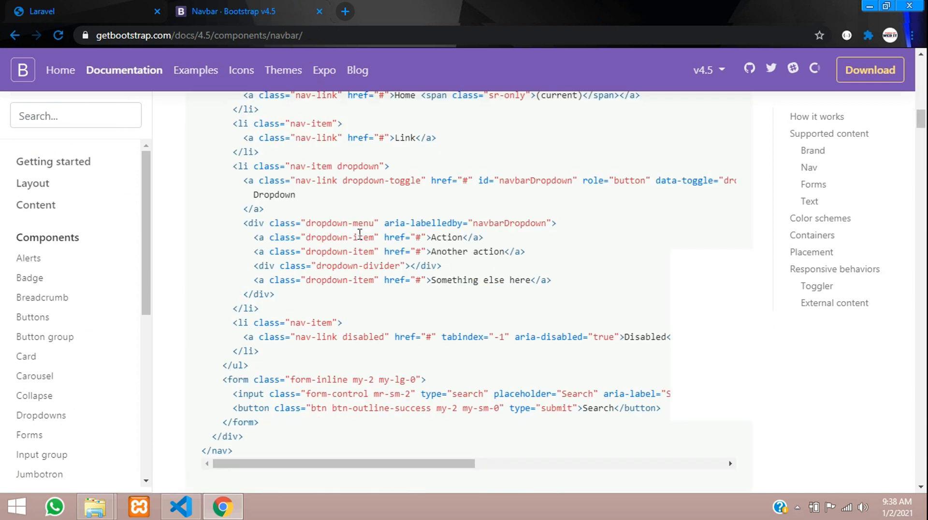
Step: Copy the Nav example markup and bring it back into index.blade.php's body
{"action": "scroll", "scroll_direction": "down", "scroll_amount": 3}
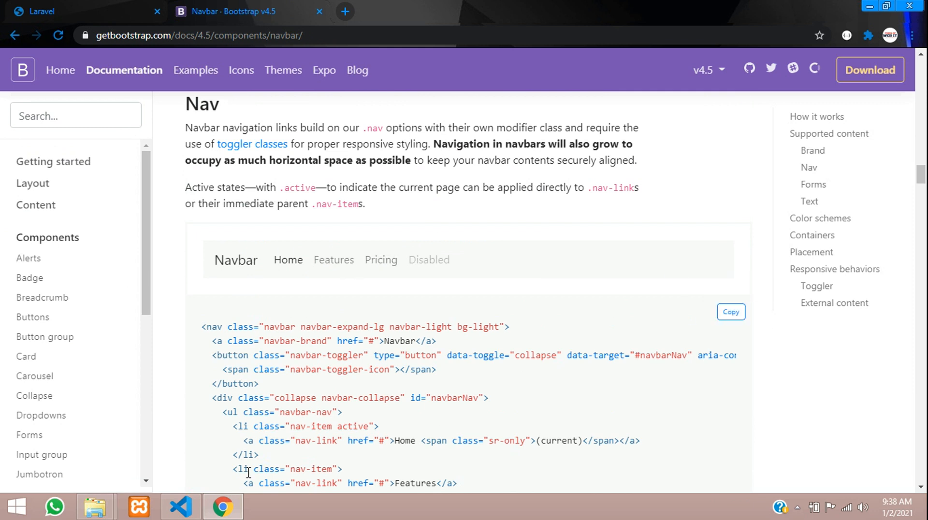
{"action": "left_click", "coordinate": [180, 507]}
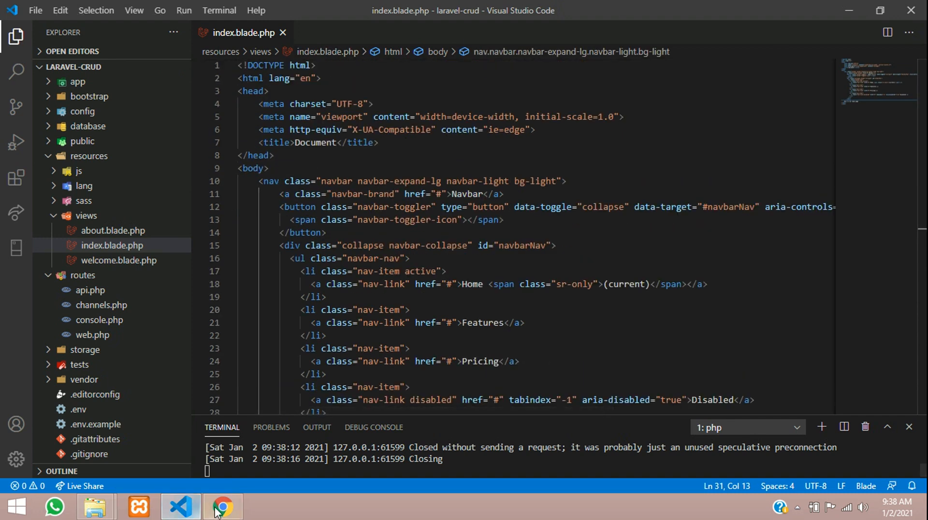
Step: Copy Bootstrap's CDN stylesheet link from the Introduction page into the <head> of index.blade.php
{"action": "left_click", "coordinate": [222, 507]}
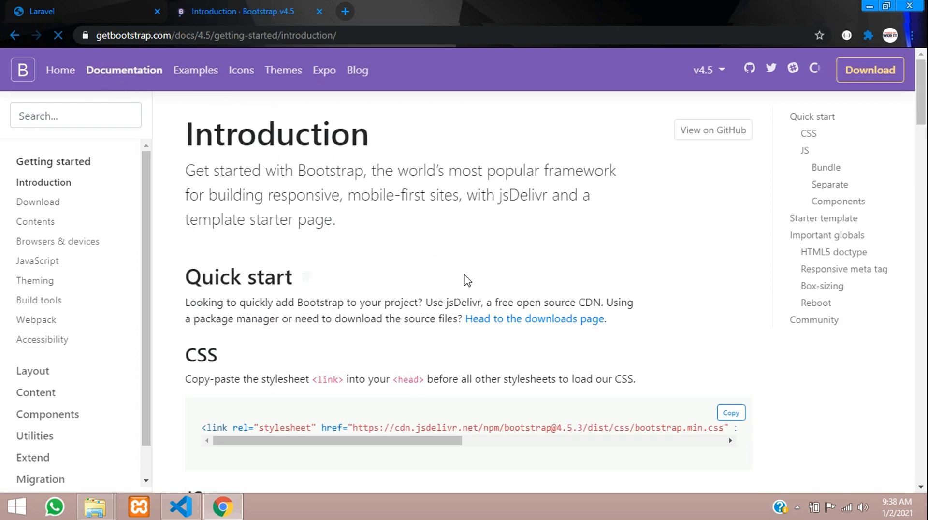
{"action": "scroll", "scroll_direction": "down", "scroll_amount": 3}
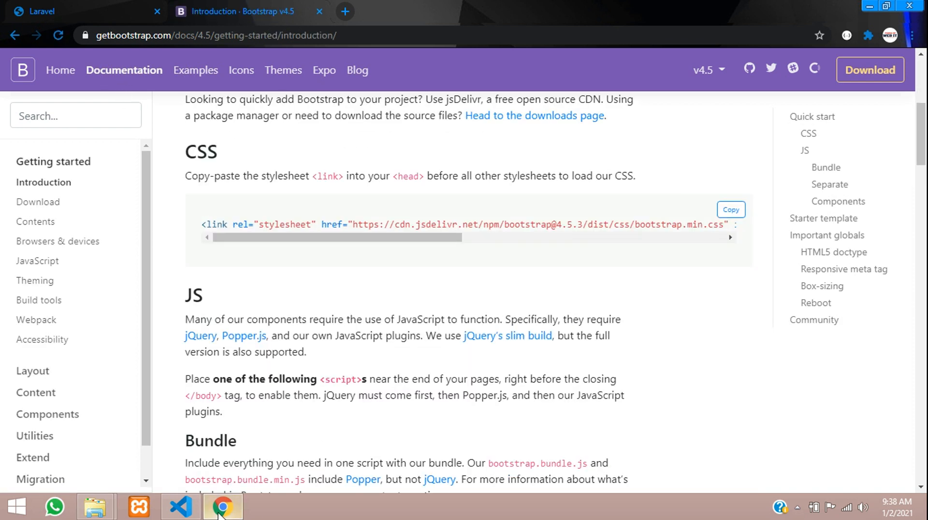
{"action": "left_click", "coordinate": [179, 507]}
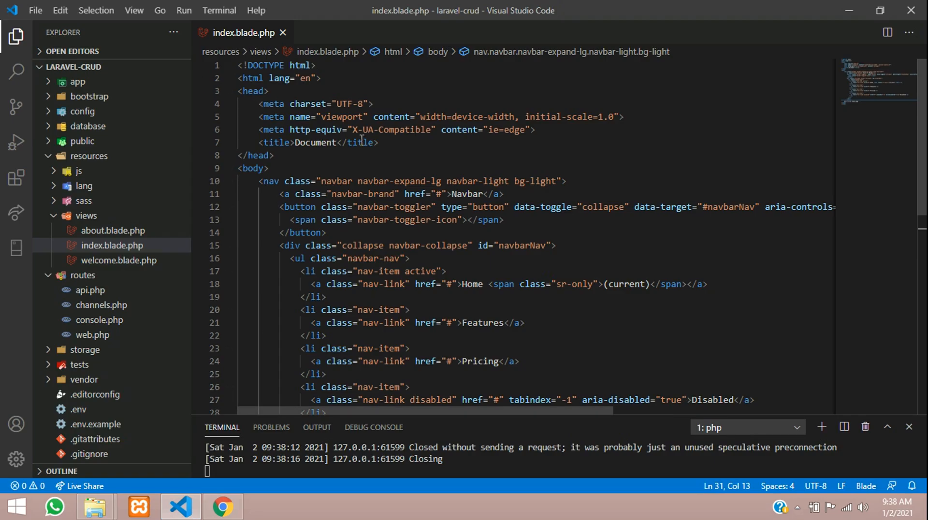
{"action": "key", "text": "Enter"}
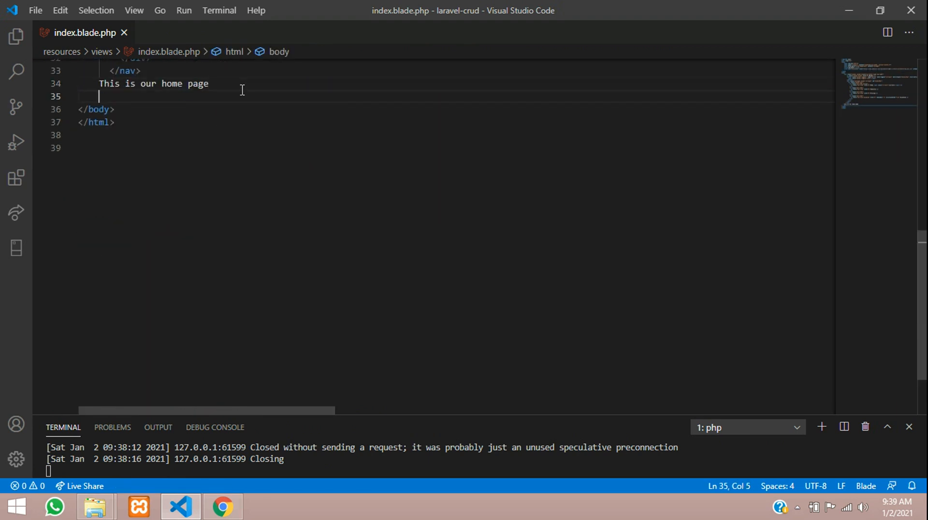
Step: Copy the separate jQuery, Popper and Bootstrap script tags from the Introduction page into the editor
{"action": "left_click", "coordinate": [223, 507]}
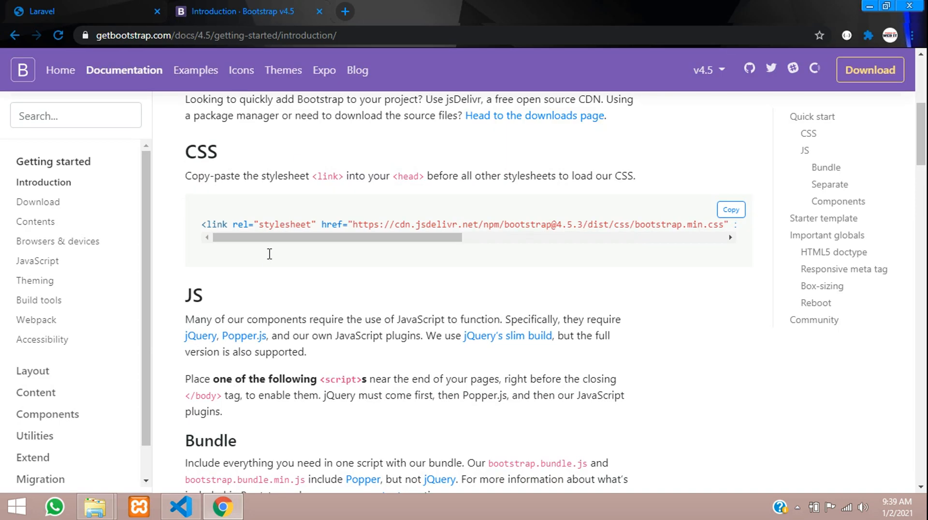
{"action": "scroll", "scroll_direction": "down", "scroll_amount": 3}
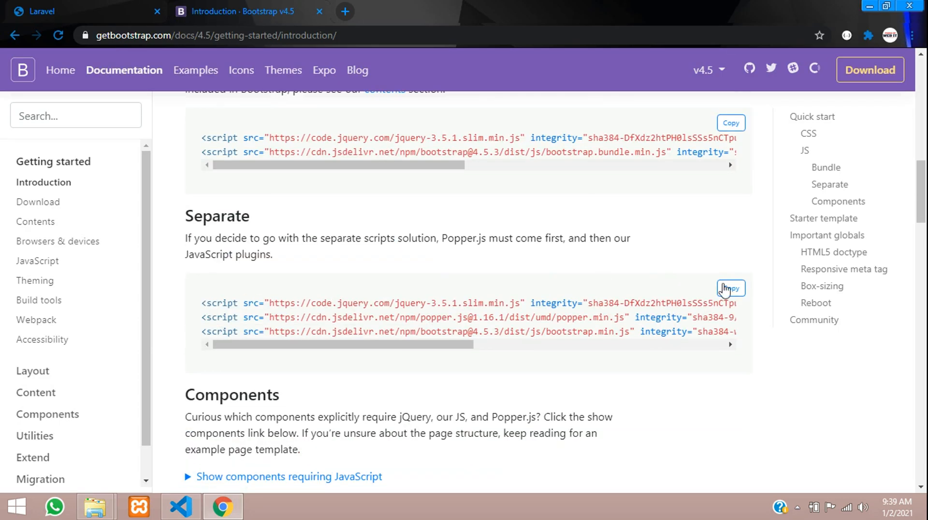
{"action": "left_click", "coordinate": [180, 507]}
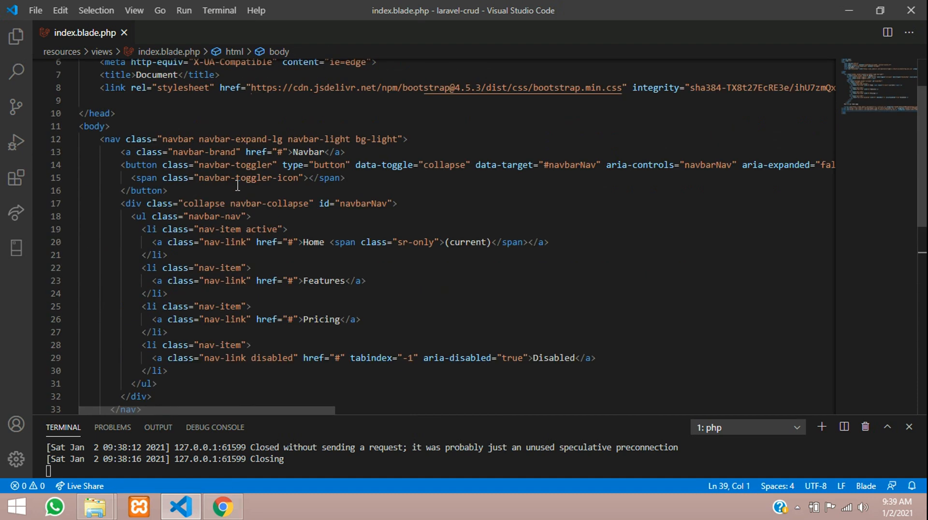
Step: Check localhost:8000 in Chrome, then return to VS Code and show the project file tree
{"action": "left_click", "coordinate": [223, 507]}
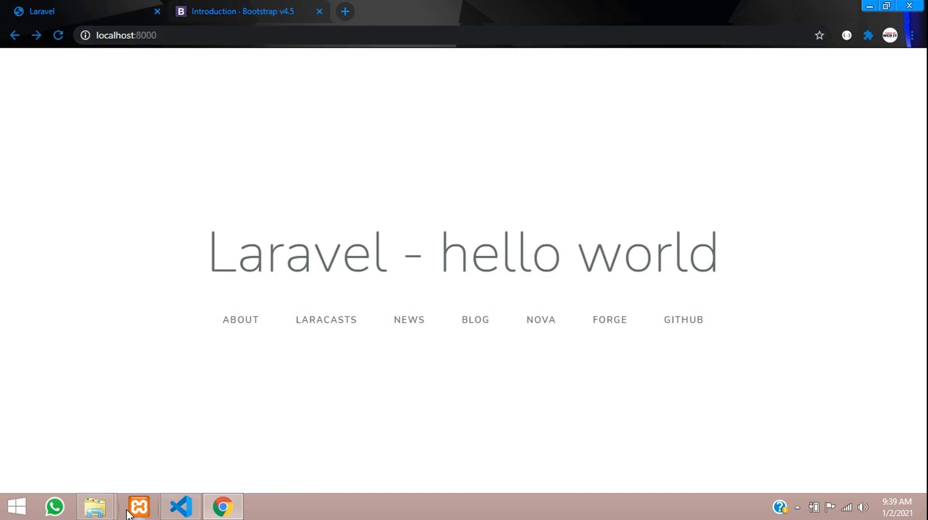
{"action": "left_click", "coordinate": [179, 507]}
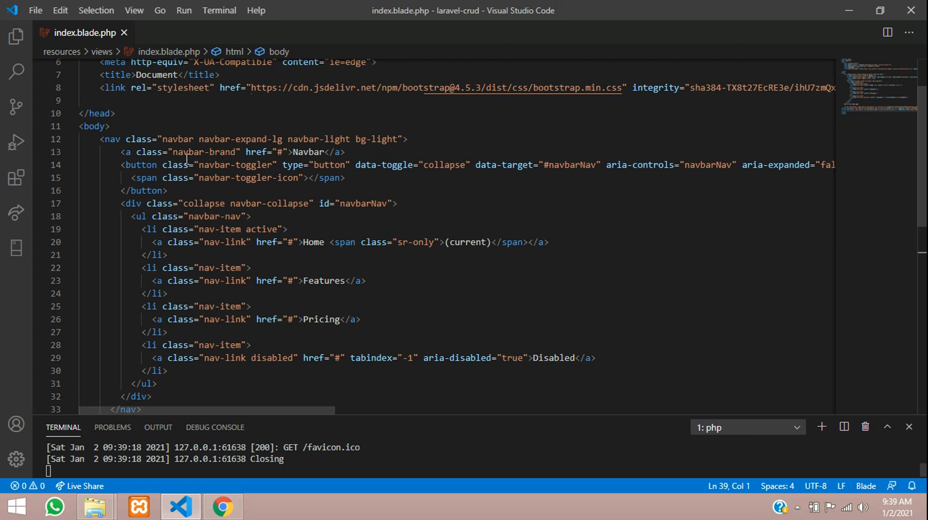
{"action": "left_click", "coordinate": [16, 36]}
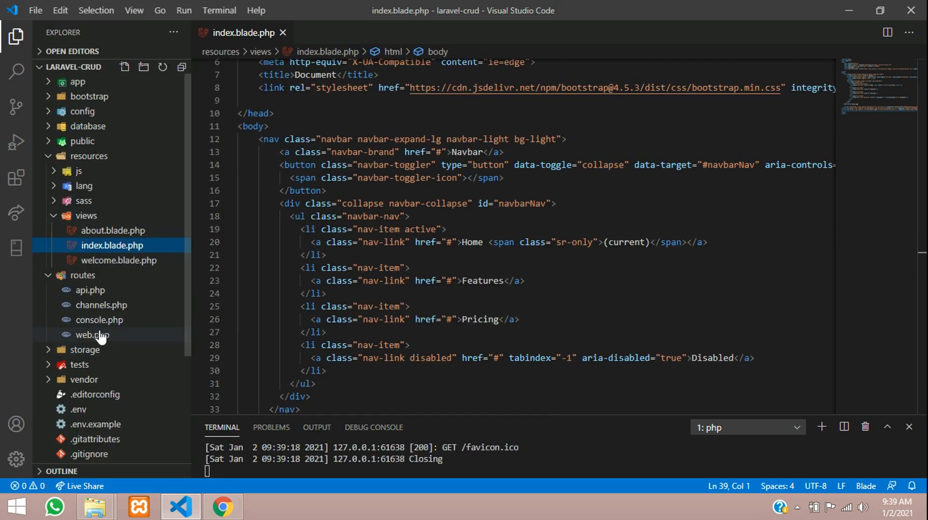
Step: In routes/web.php, make the / route return the 'index' view instead of 'welcome'
{"action": "left_click", "coordinate": [93, 334]}
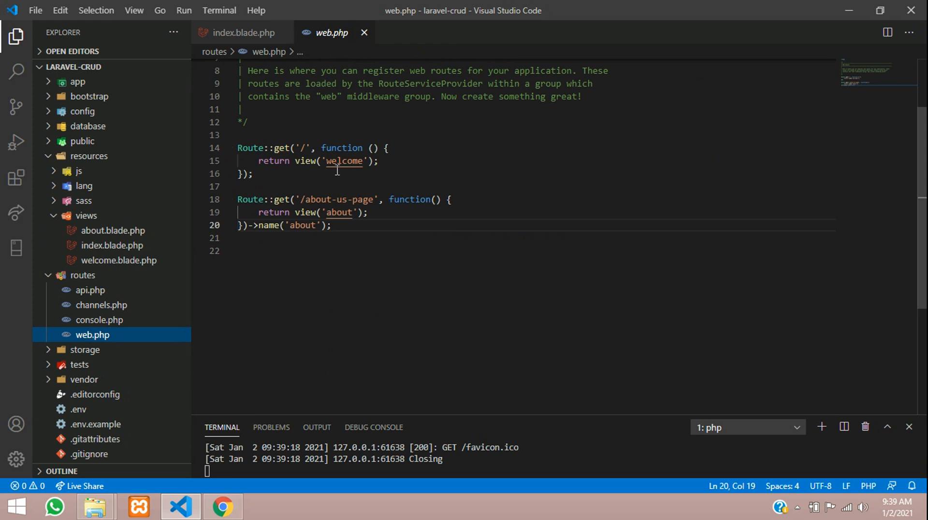
{"action": "double_click", "coordinate": [343, 161]}
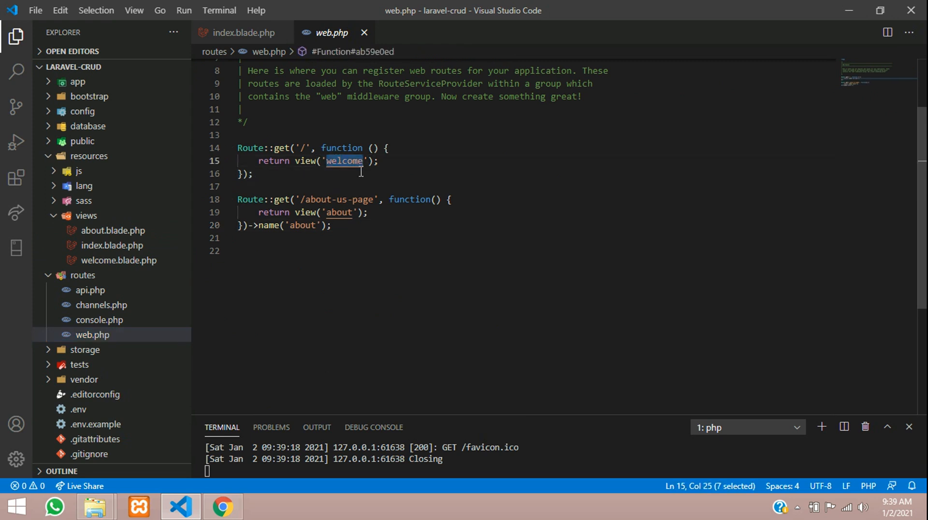
{"action": "type", "text": "index"}
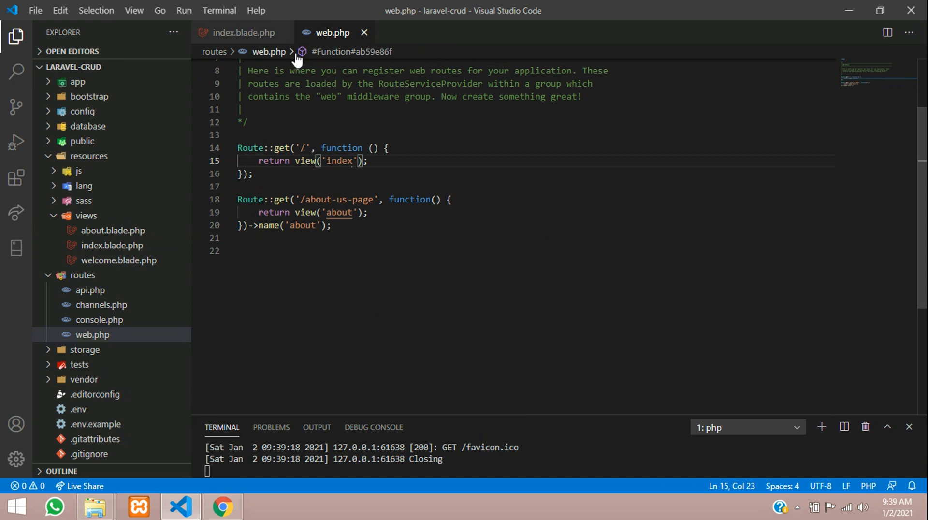
{"action": "left_click", "coordinate": [243, 32]}
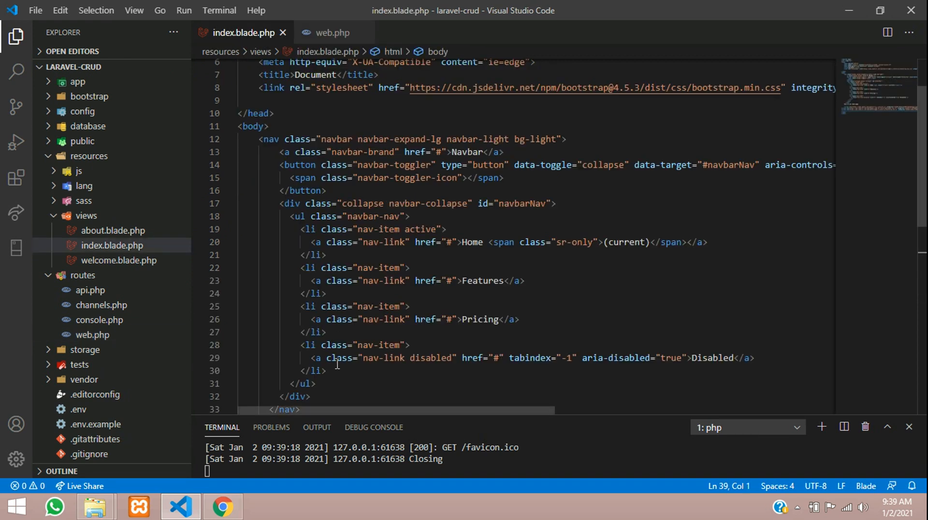
Step: Confirm localhost:8000 shows the navbar above the home page text, then return to the editor
{"action": "left_click", "coordinate": [223, 507]}
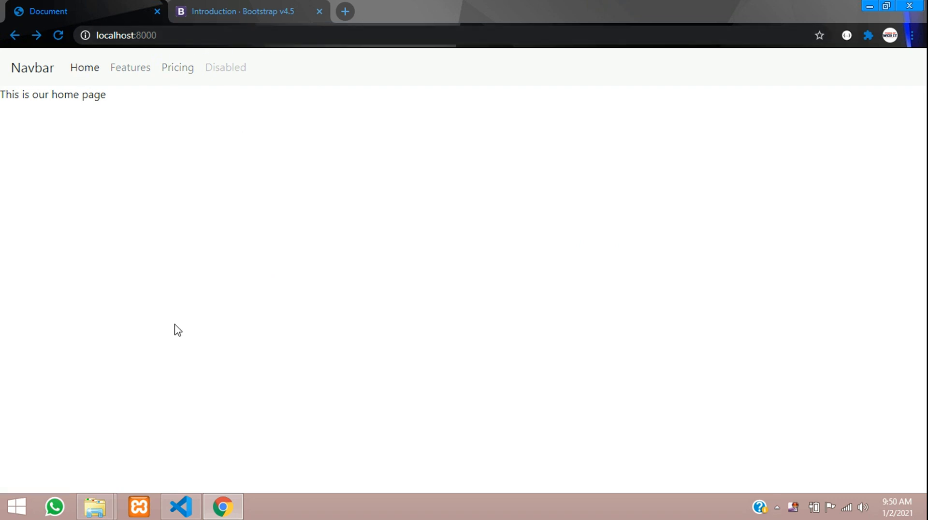
{"action": "left_click", "coordinate": [179, 506]}
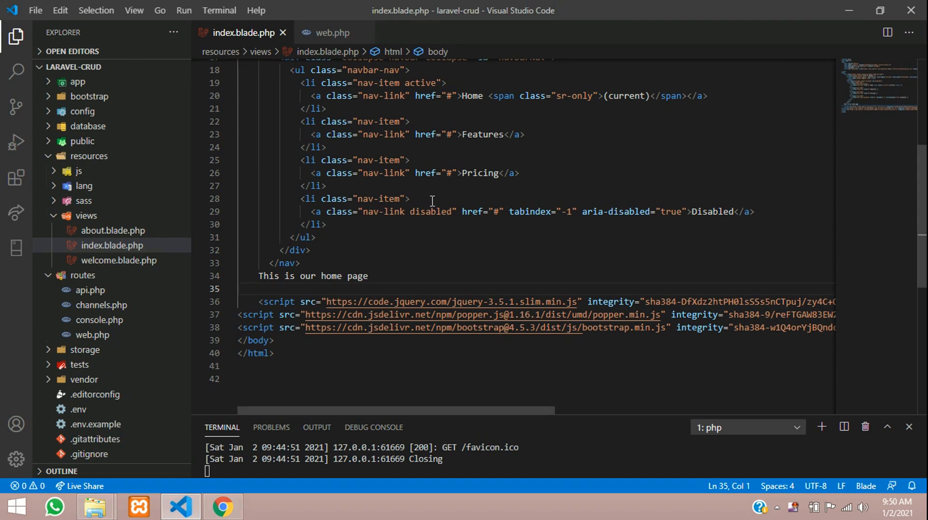
Step: Rename the Features nav link to 'About us' and start its href as a {{ route() }} expression
{"action": "double_click", "coordinate": [482, 270]}
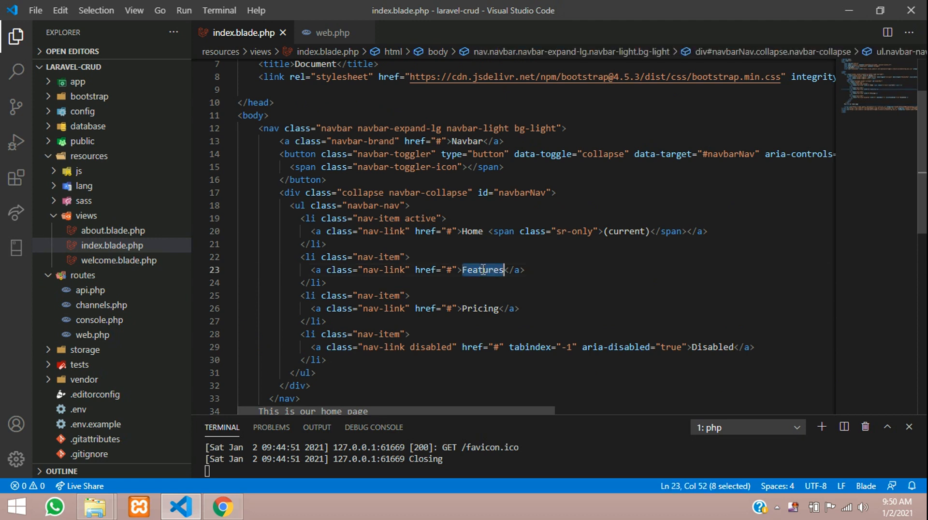
{"action": "type", "text": "About u"}
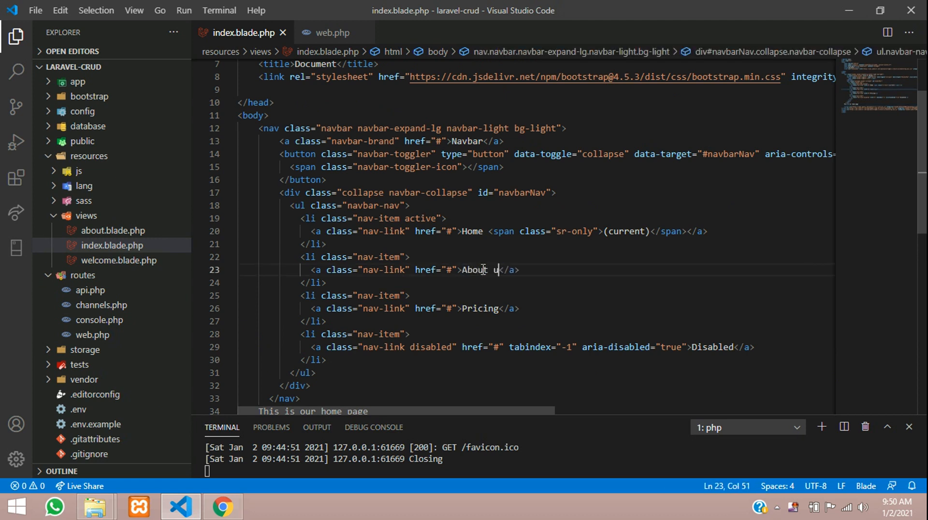
{"action": "type", "text": "s"}
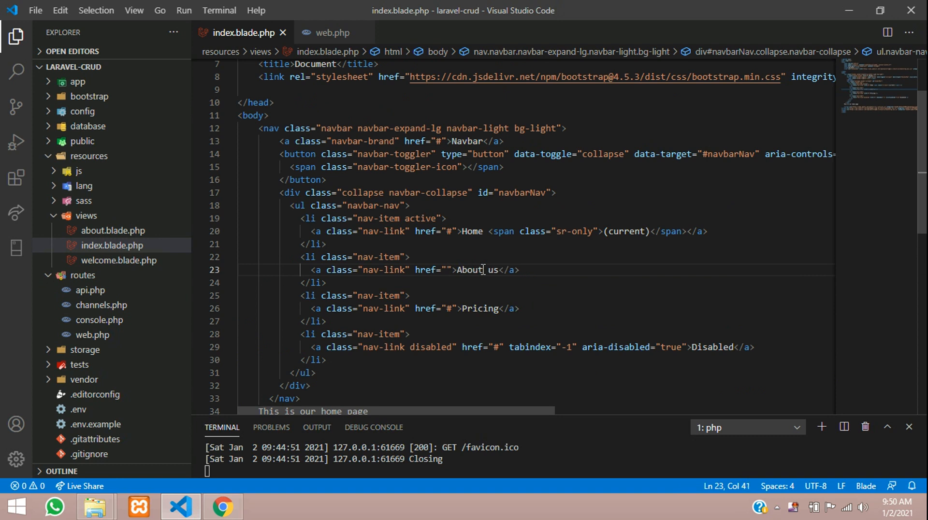
{"action": "type", "text": "route"}
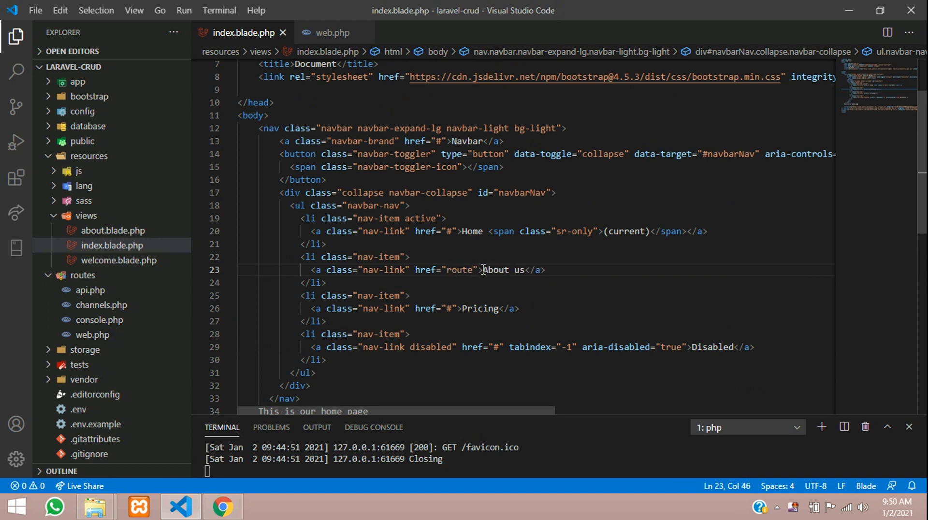
{"action": "type", "text": "('"}
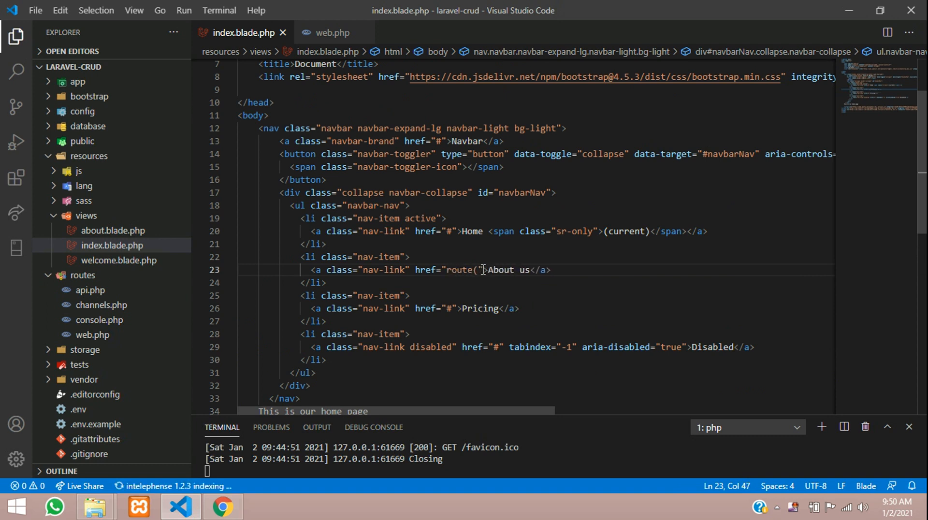
{"action": "type", "text": "{{"}
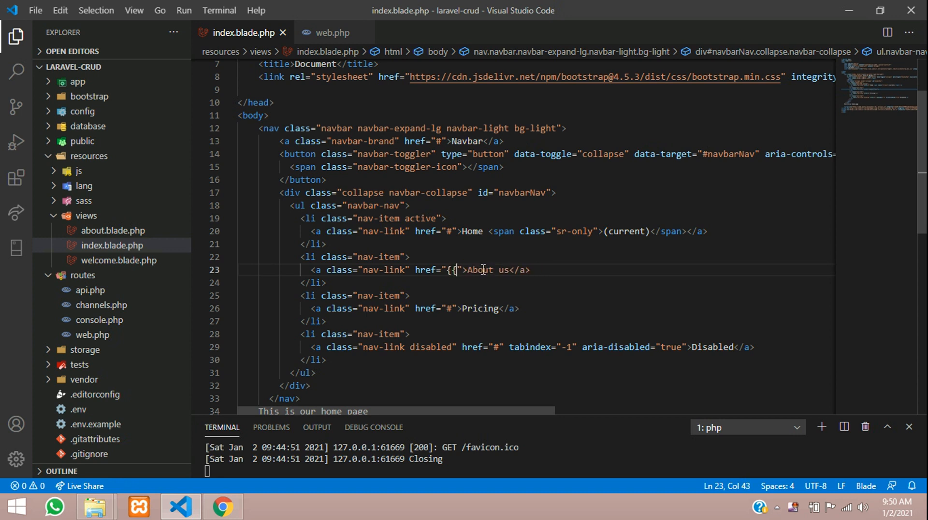
{"action": "type", "text": "}}"}
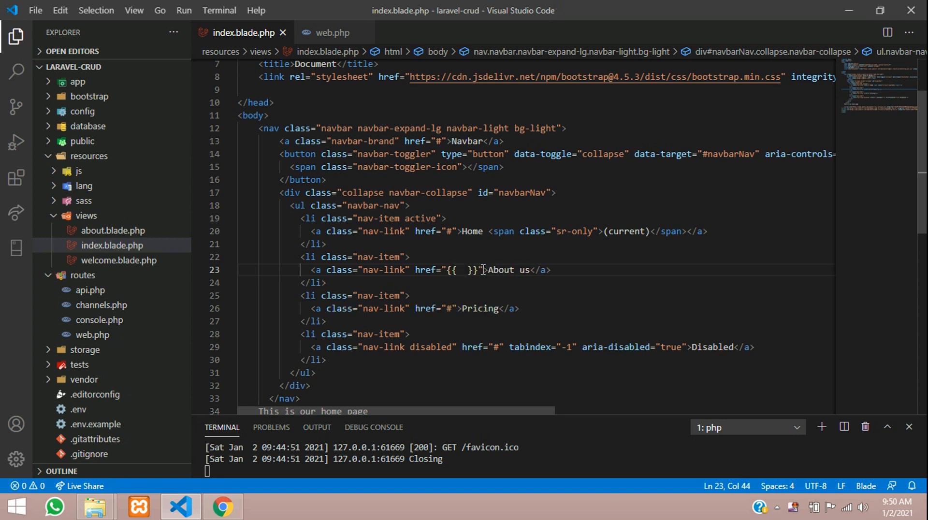
{"action": "type", "text": "route()"}
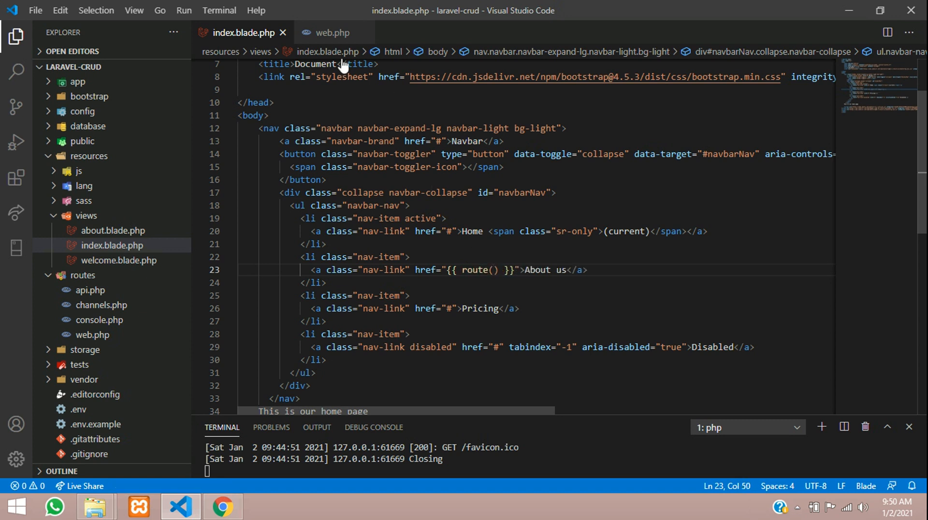
Step: Check the about route's name in web.php and finish the href as {{ route('about') }}
{"action": "left_click", "coordinate": [332, 33]}
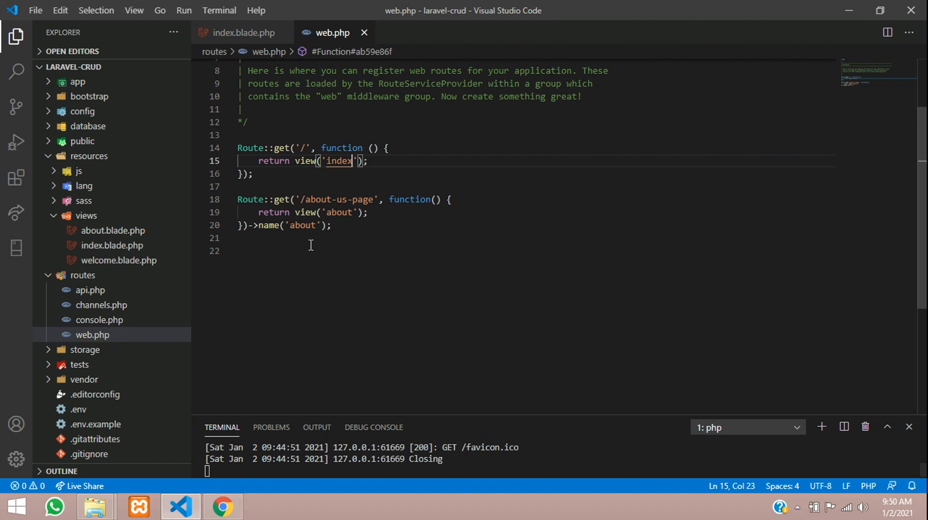
{"action": "left_click", "coordinate": [323, 224]}
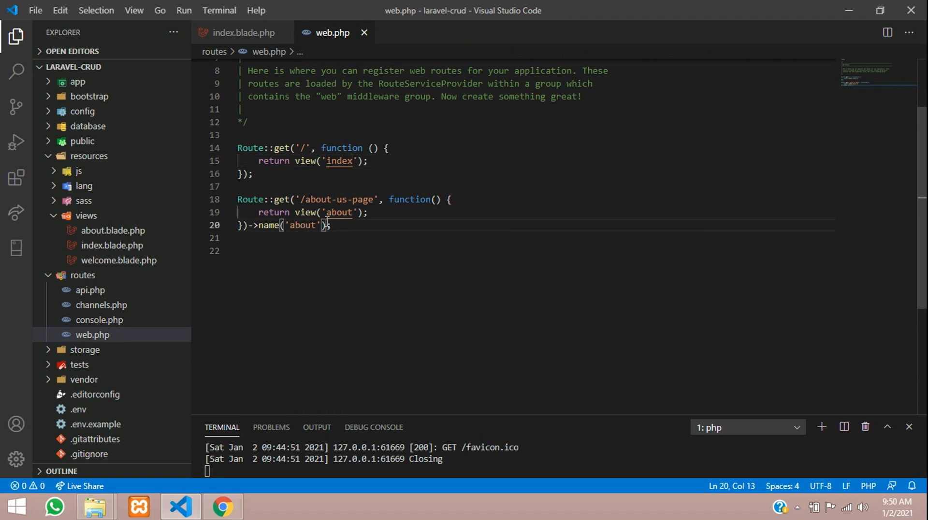
{"action": "left_click", "coordinate": [243, 32]}
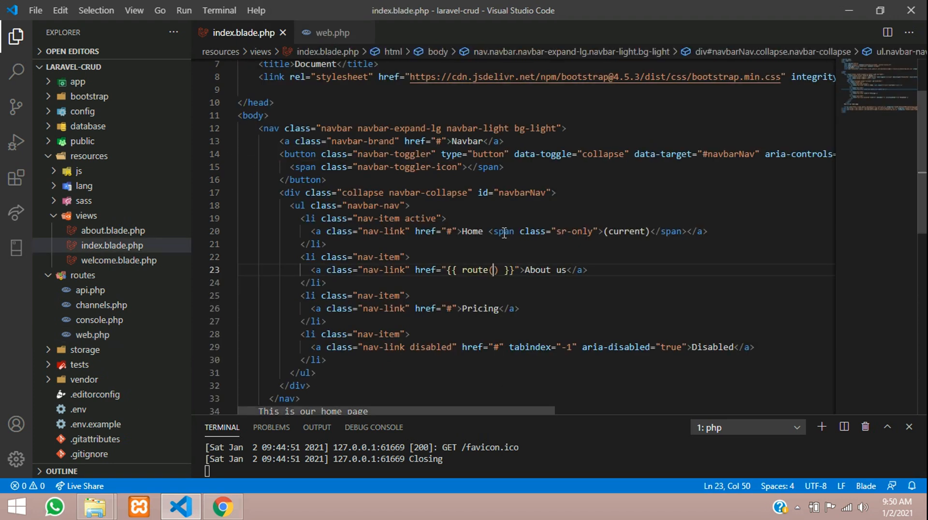
{"action": "type", "text": "'"}
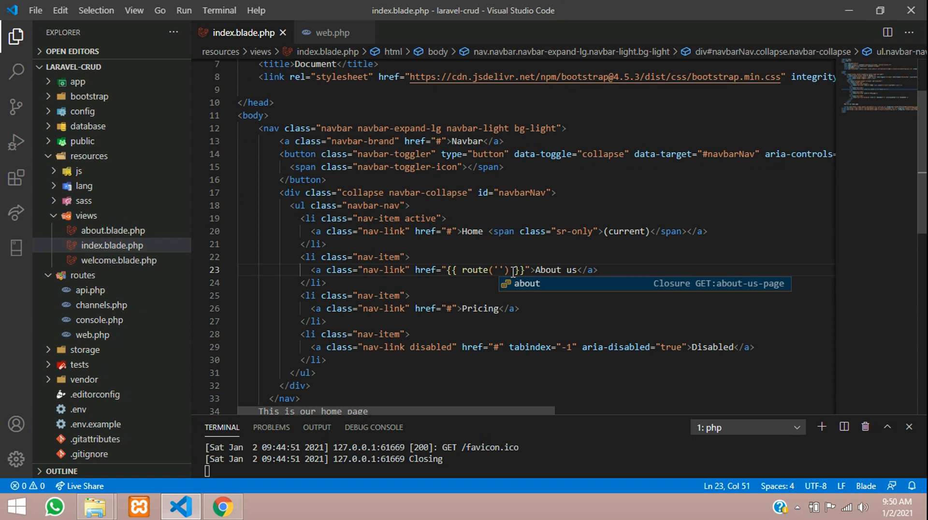
{"action": "type", "text": "about"}
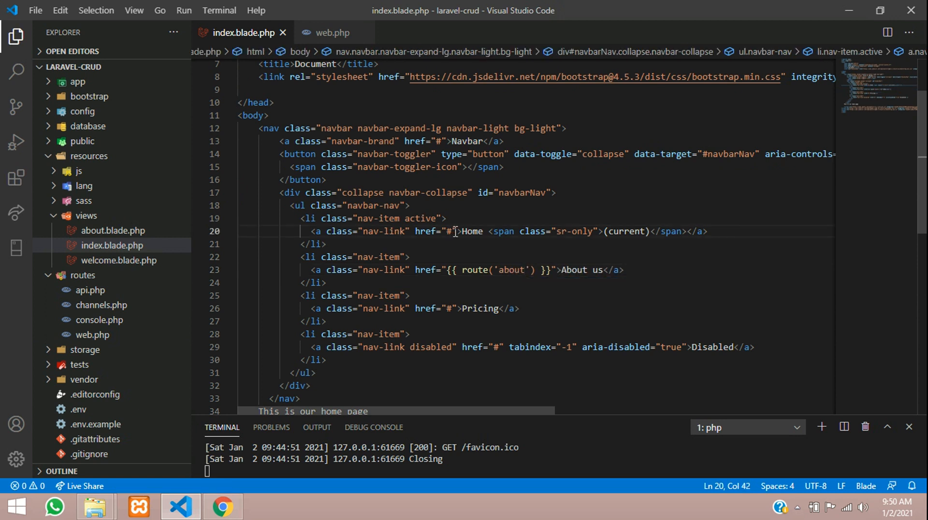
Step: Replace the Home link's # placeholder with {{ url('/') }}
{"action": "key", "text": "Backspace"}
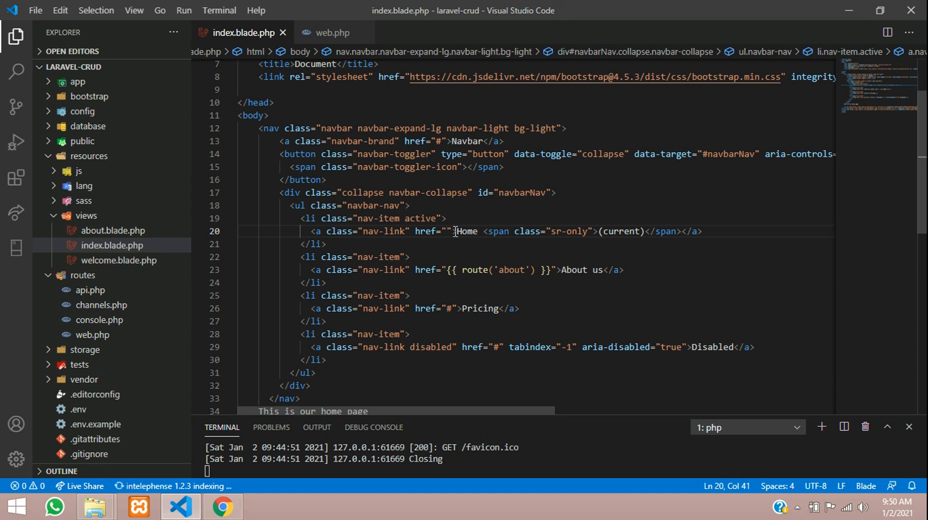
{"action": "type", "text": "{{"}
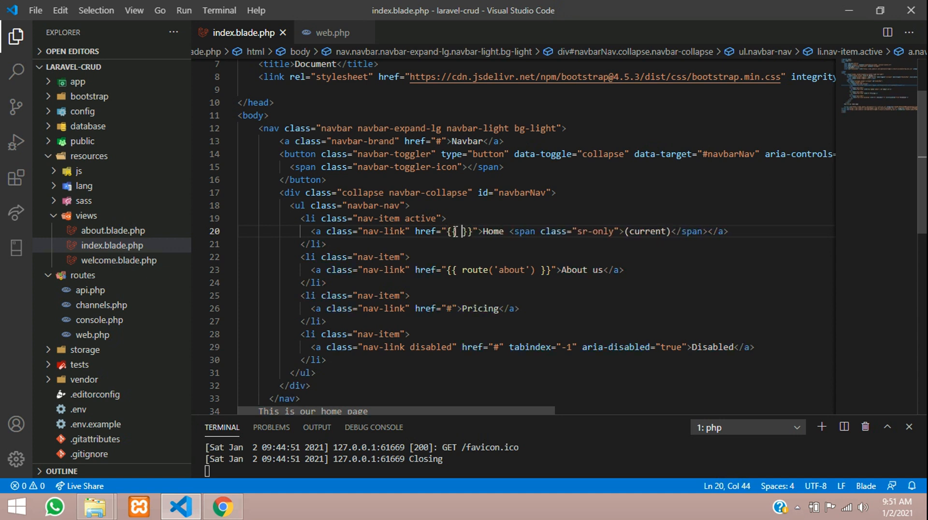
{"action": "type", "text": "url('/"}
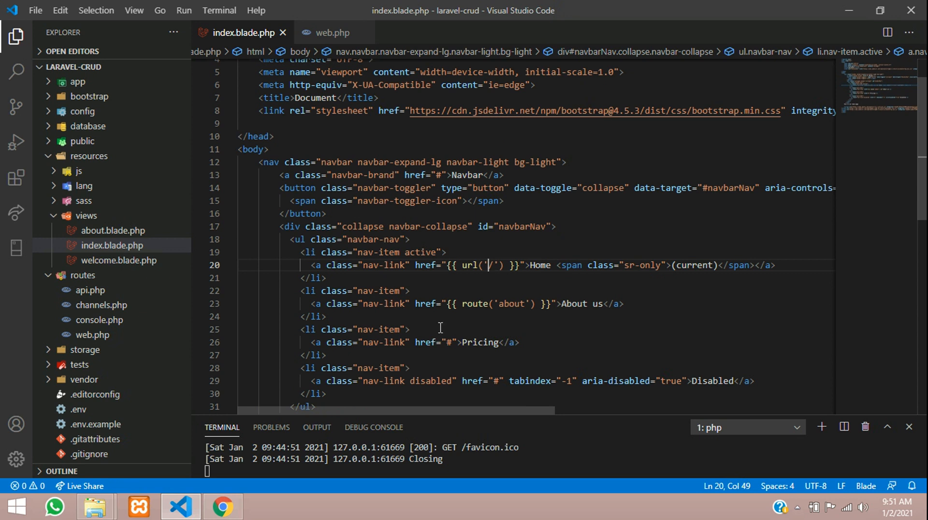
{"action": "left_click", "coordinate": [222, 507]}
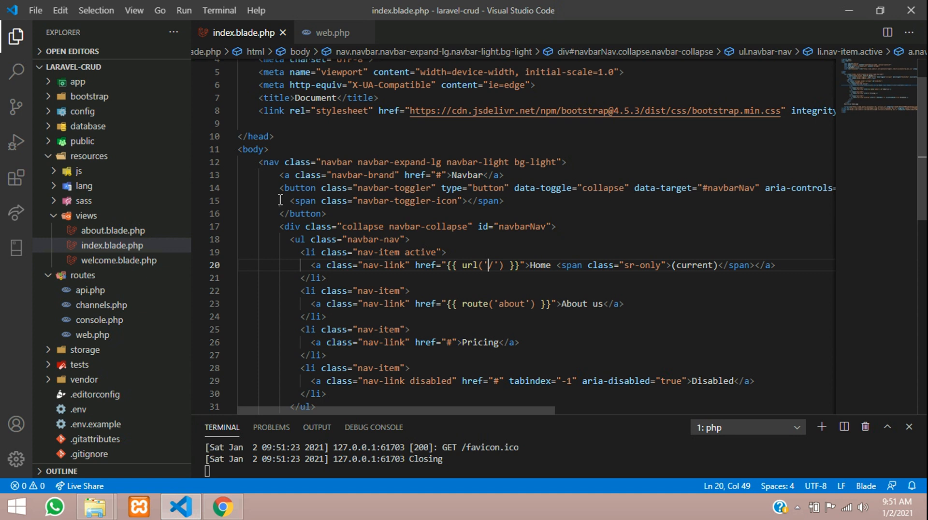
{"action": "scroll", "scroll_direction": "down", "scroll_amount": 3}
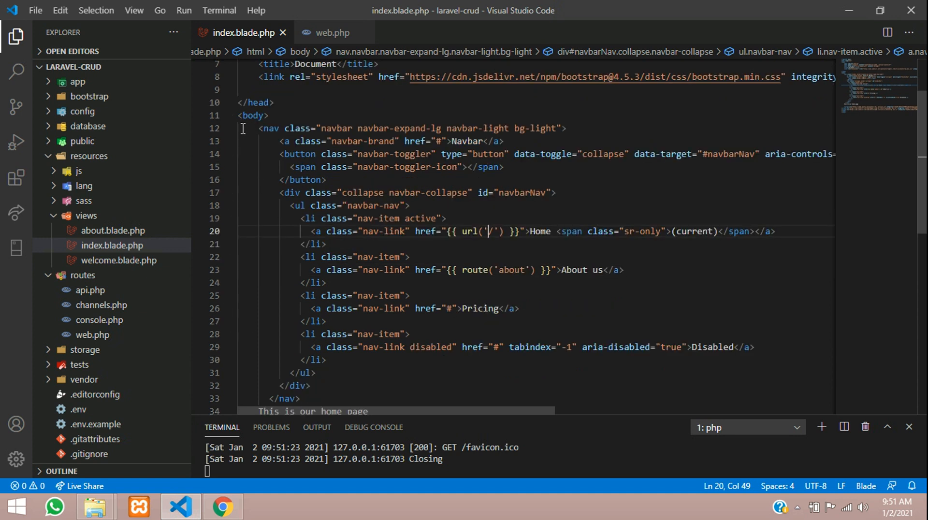
{"action": "scroll", "scroll_direction": "down", "scroll_amount": 3}
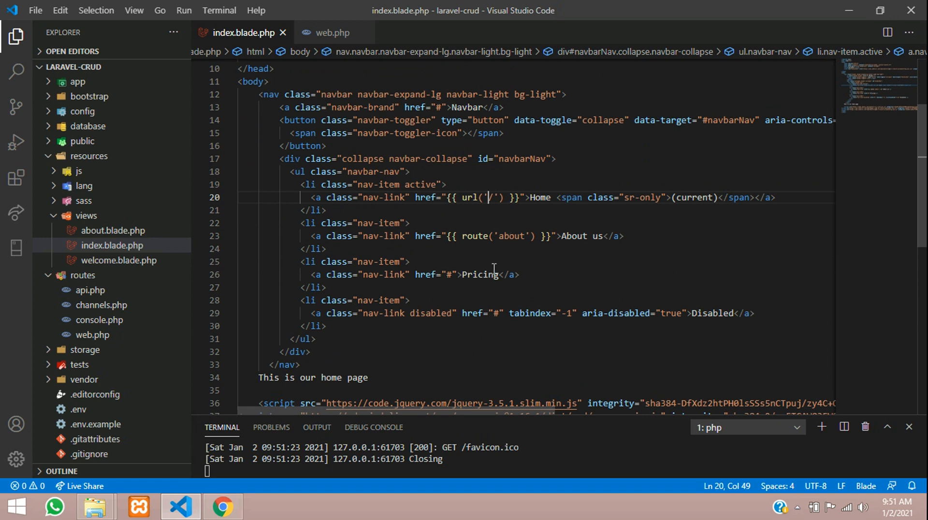
{"action": "double_click", "coordinate": [480, 274]}
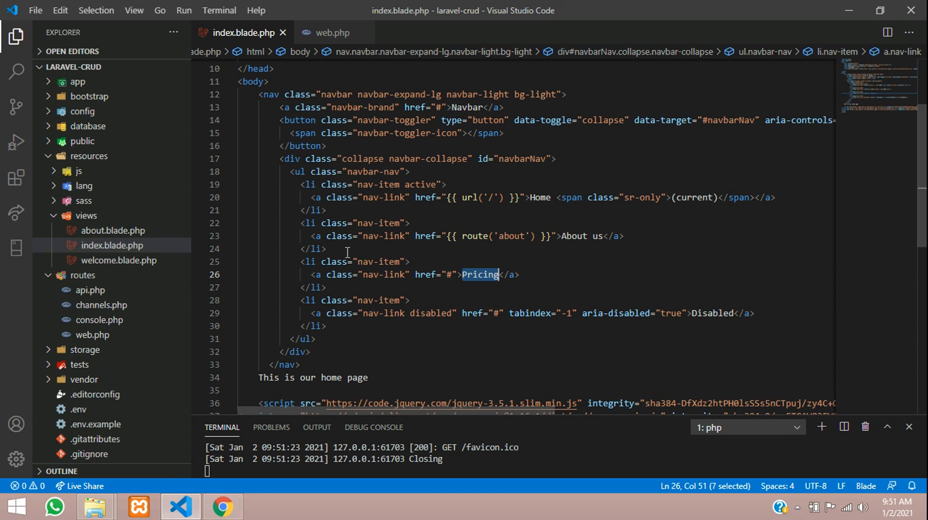
{"action": "mouse_move", "coordinate": [149, 233]}
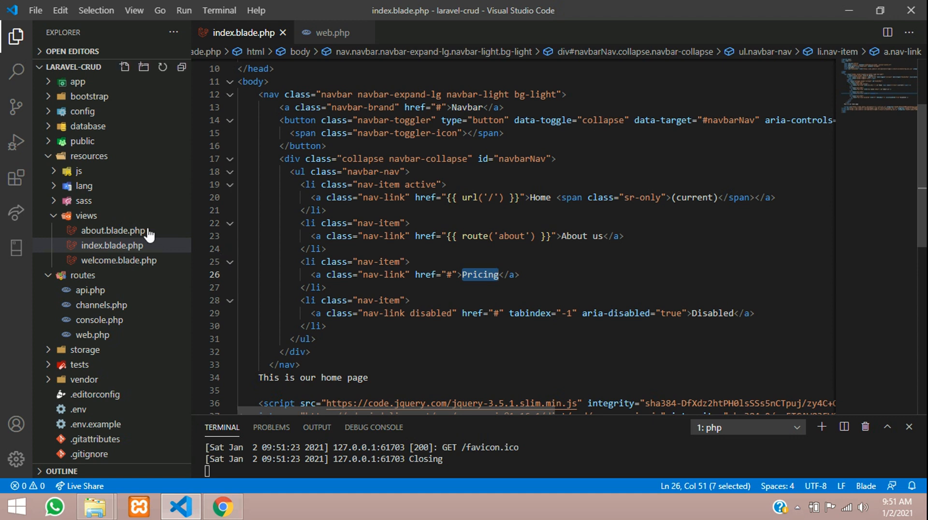
Step: Create a layouts folder inside resources/views
{"action": "left_click", "coordinate": [86, 215]}
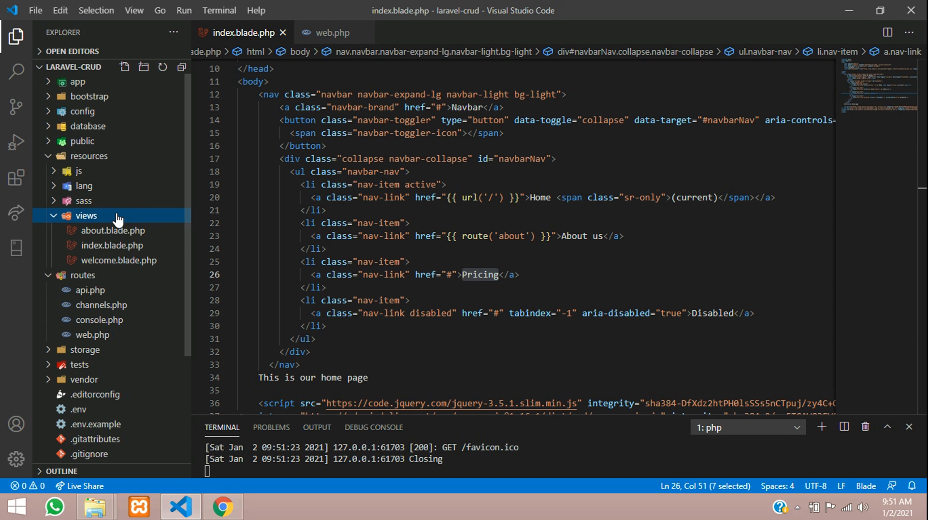
{"action": "right_click", "coordinate": [86, 216]}
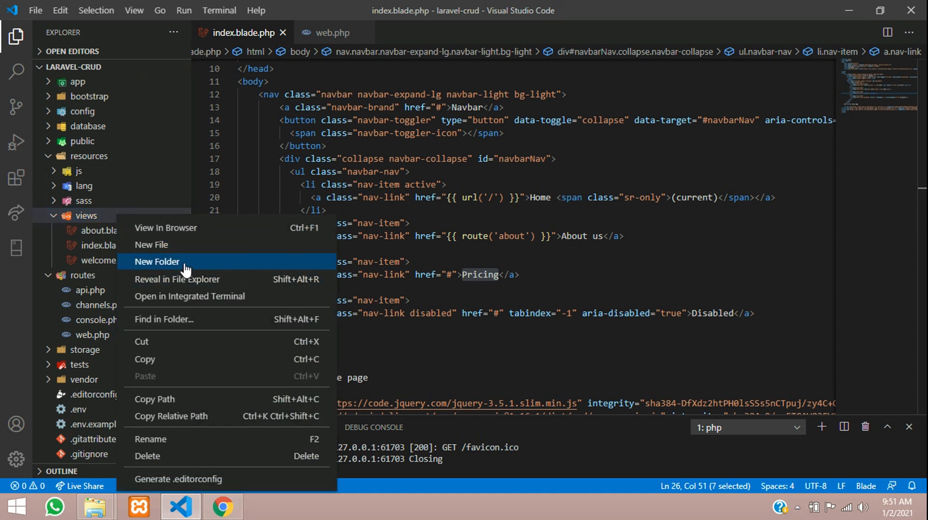
{"action": "left_click", "coordinate": [157, 261]}
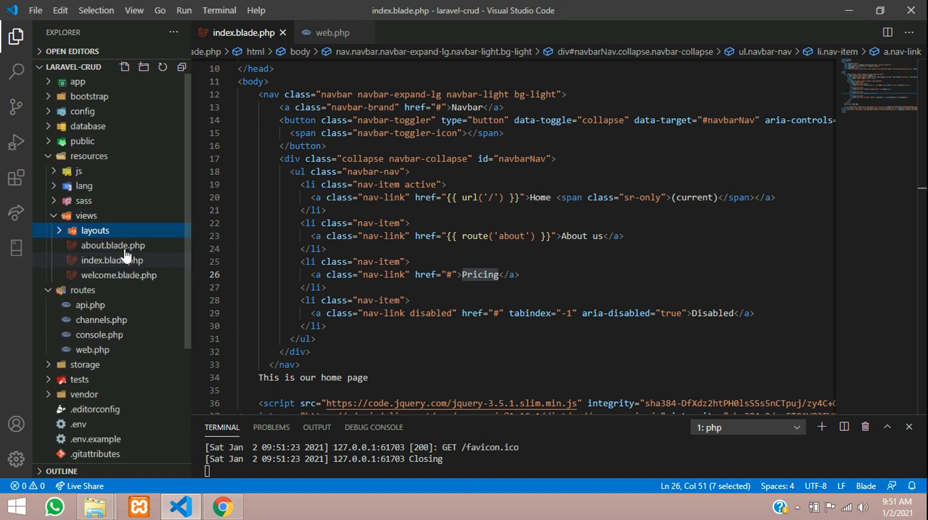
Step: Create an empty frontend.blade.php file inside the layouts folder
{"action": "right_click", "coordinate": [94, 230]}
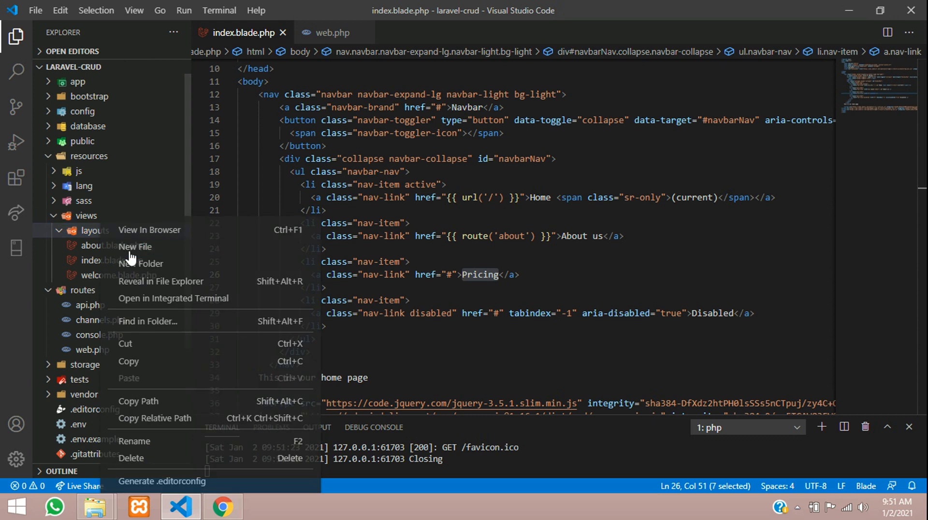
{"action": "left_click", "coordinate": [134, 247]}
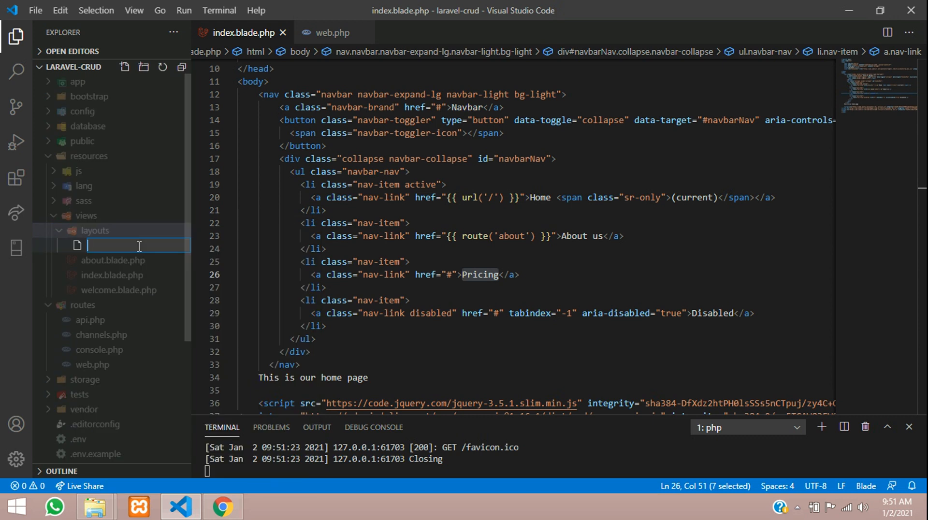
{"action": "type", "text": "frontend.bla"}
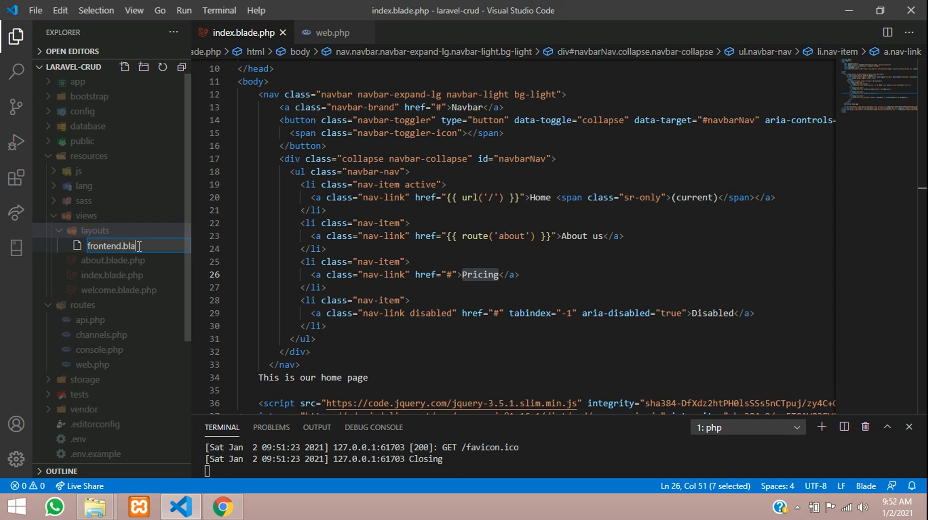
{"action": "type", "text": "de.php"}
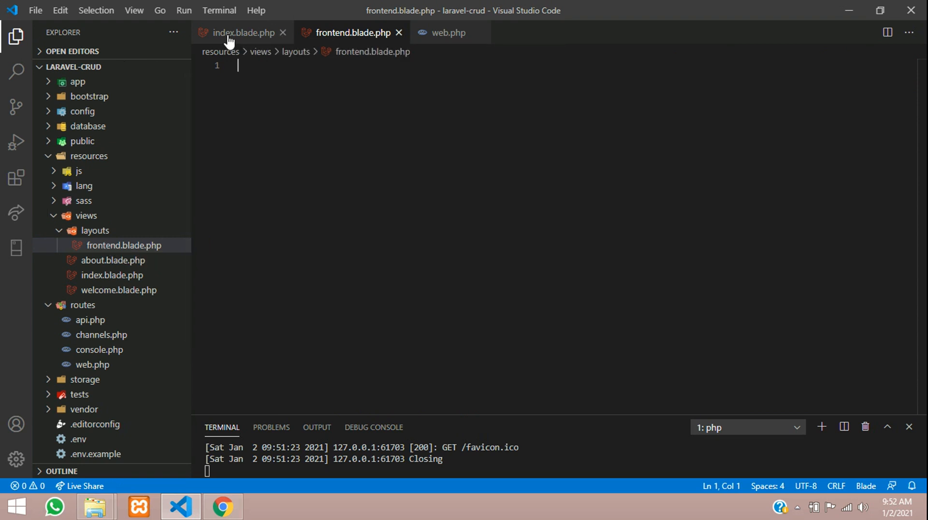
Step: Select all of index.blade.php and paste it into frontend.blade.php, head and navbar included
{"action": "left_click", "coordinate": [241, 33]}
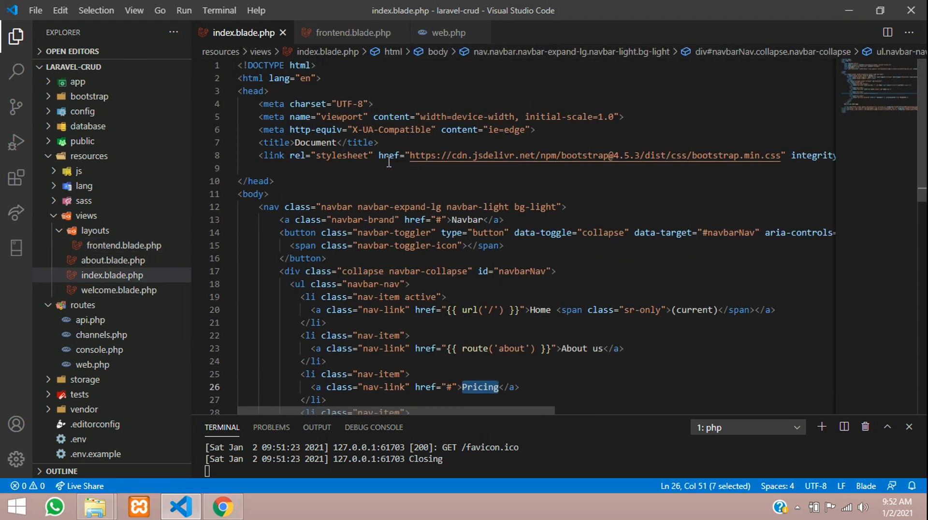
{"action": "key", "text": "ctrl+a"}
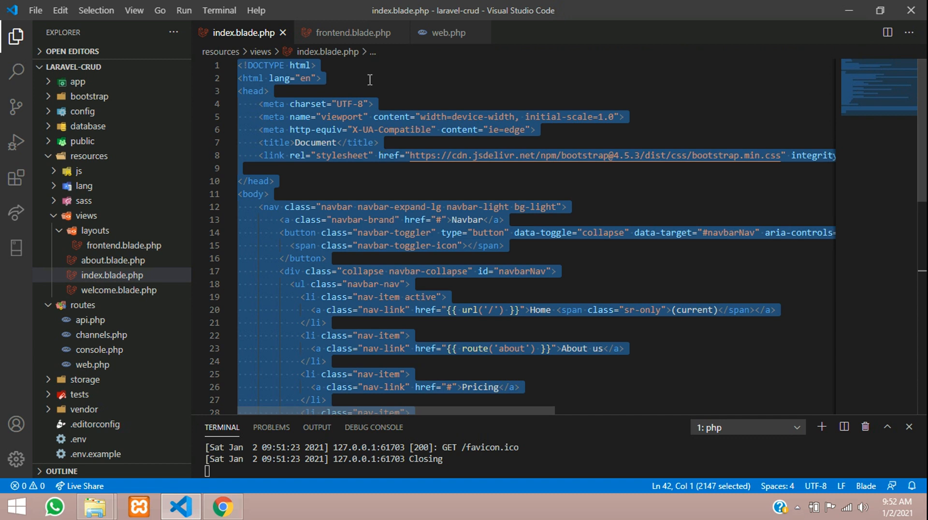
{"action": "left_click", "coordinate": [349, 32]}
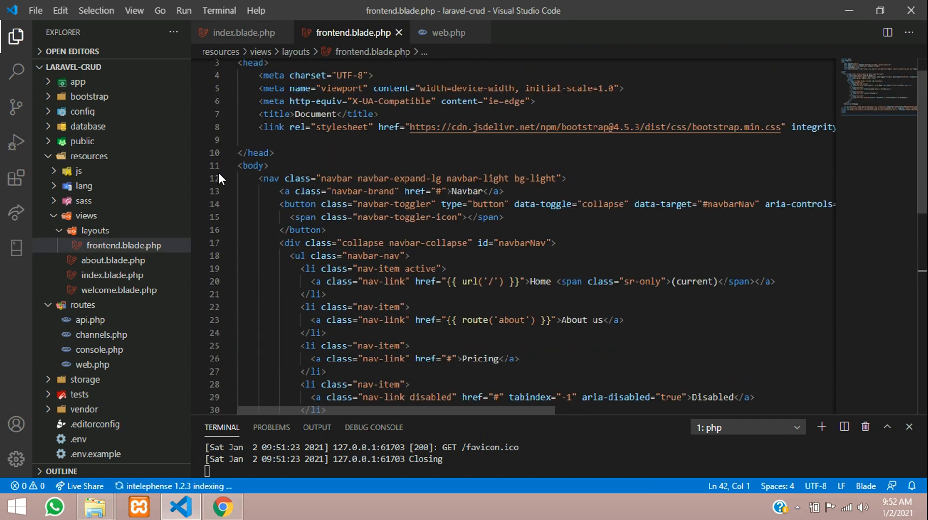
{"action": "left_click", "coordinate": [229, 178]}
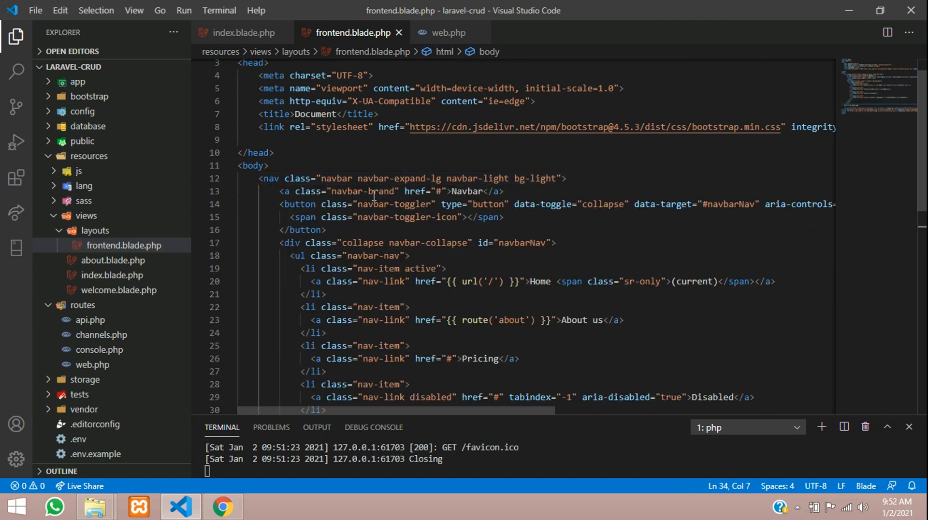
{"action": "mouse_move", "coordinate": [234, 190]}
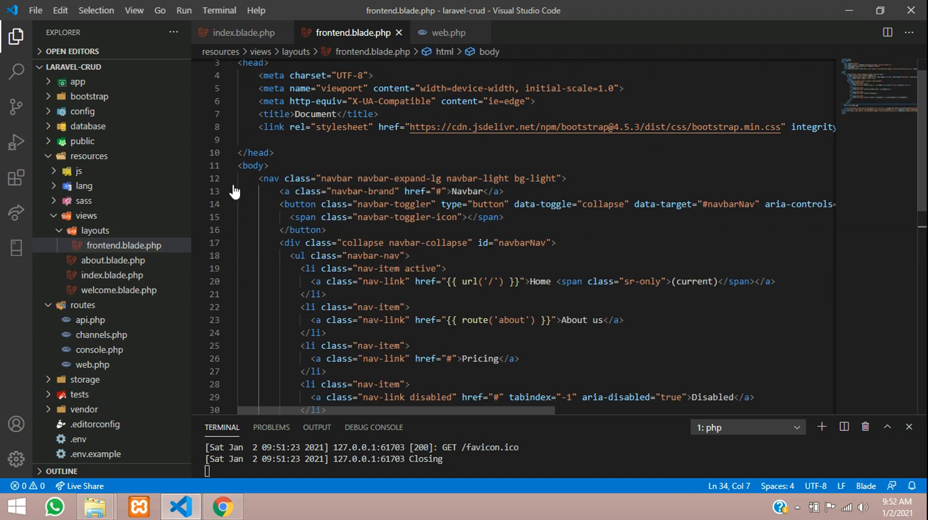
{"action": "left_click", "coordinate": [230, 178]}
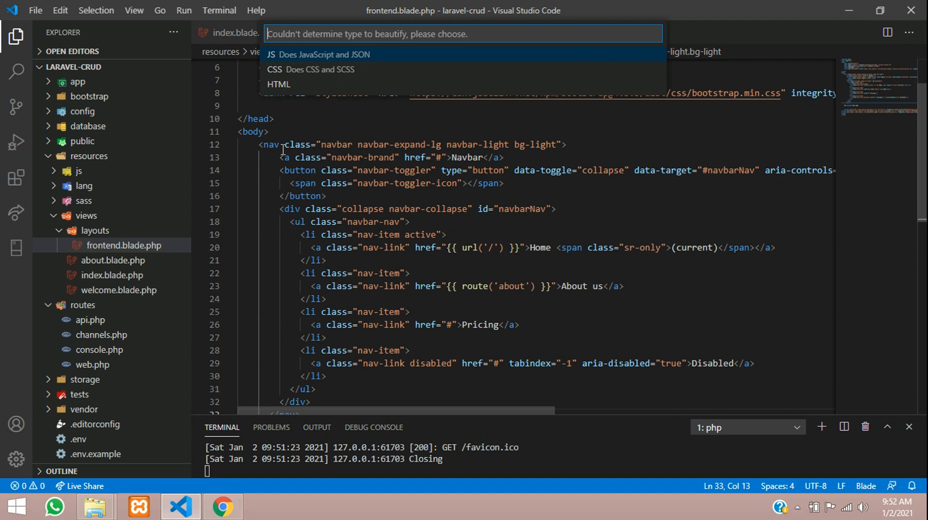
{"action": "left_click", "coordinate": [279, 84]}
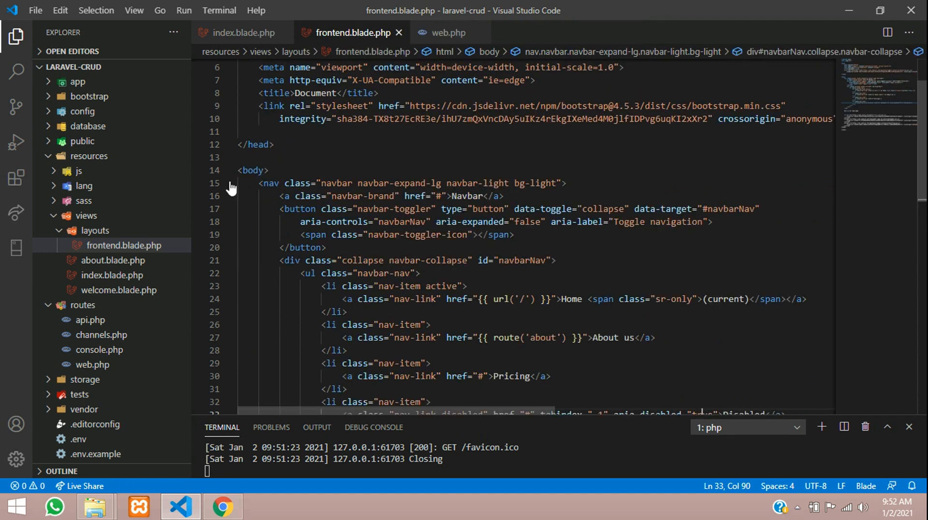
{"action": "left_click", "coordinate": [230, 182]}
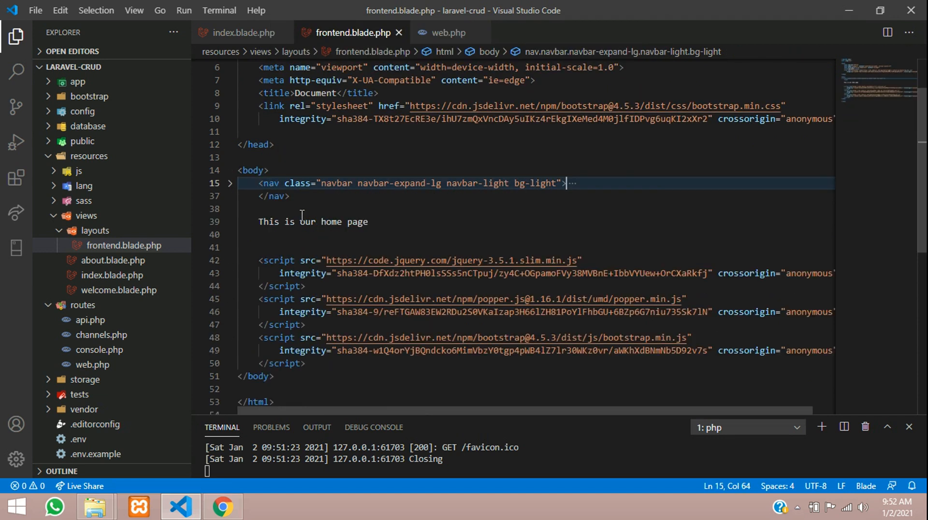
{"action": "left_click_drag", "start_coordinate": [258, 221], "coordinate": [367, 221]}
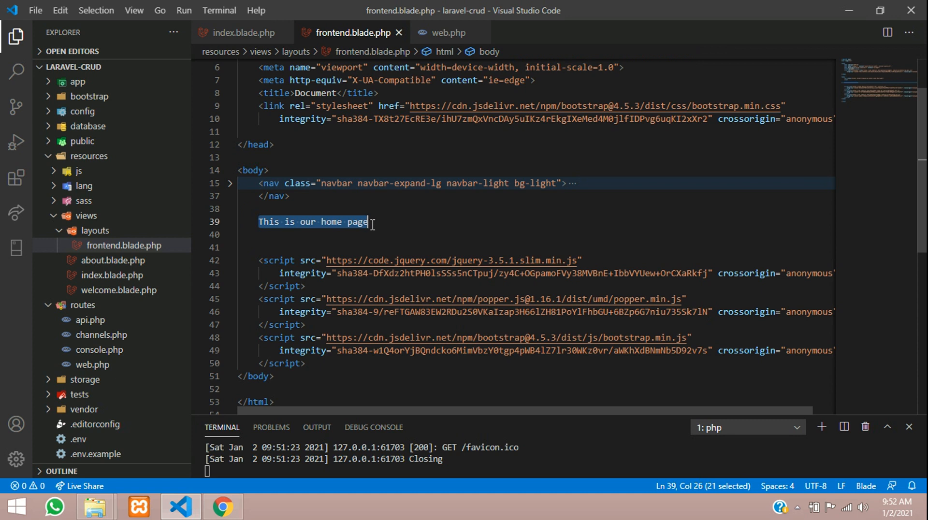
{"action": "key", "text": "Delete"}
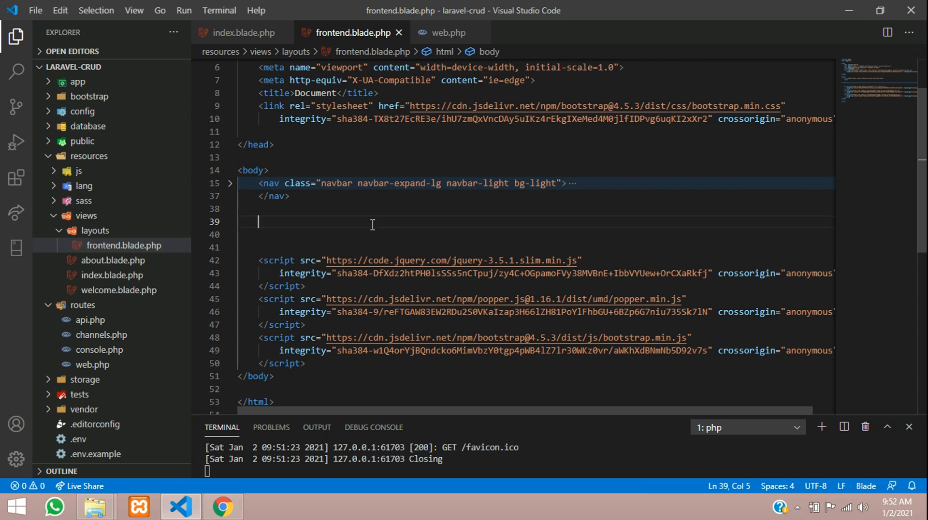
{"action": "type", "text": "@yield('name"}
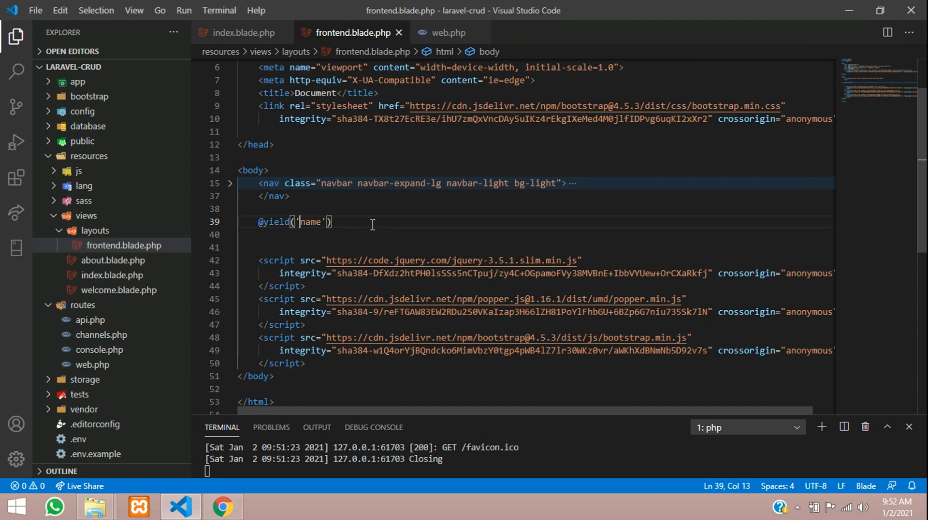
{"action": "type", "text": "Con"}
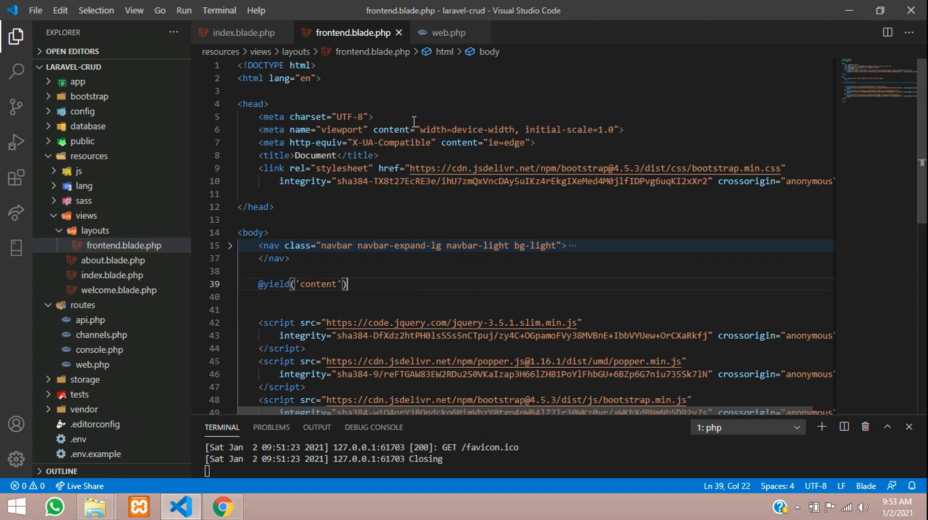
{"action": "mouse_move", "coordinate": [356, 269]}
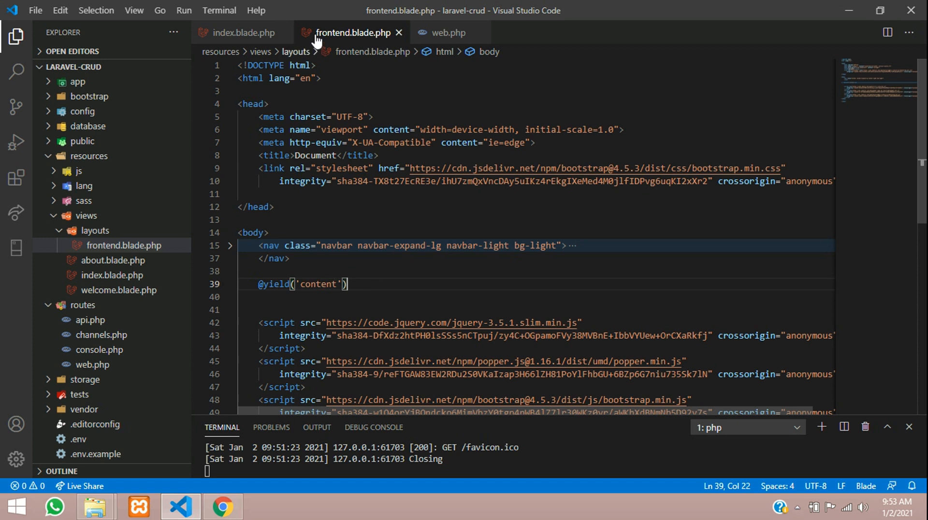
{"action": "left_click", "coordinate": [242, 33]}
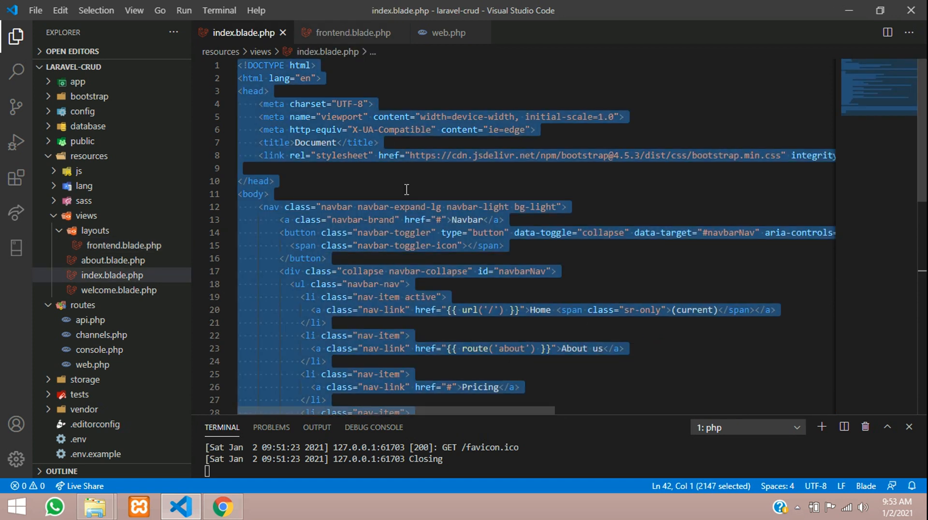
{"action": "key", "text": "Delete"}
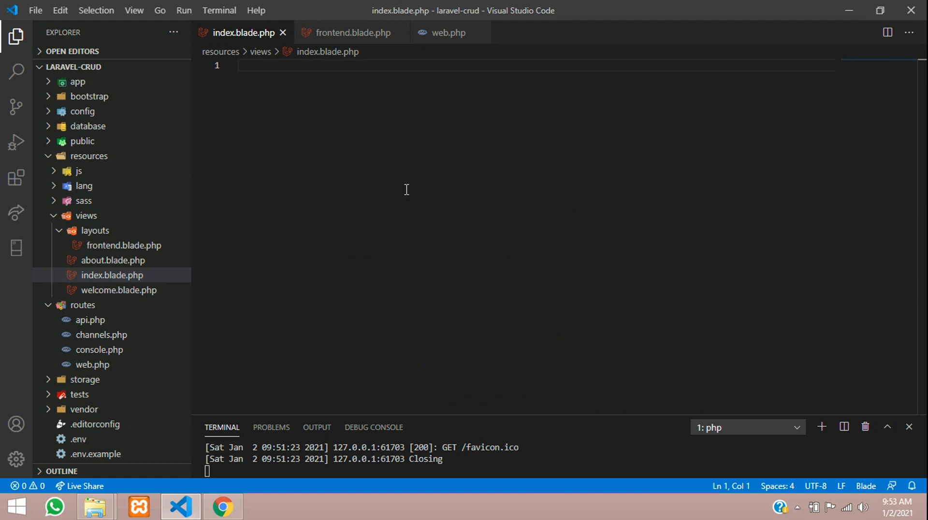
{"action": "type", "text": "ex"}
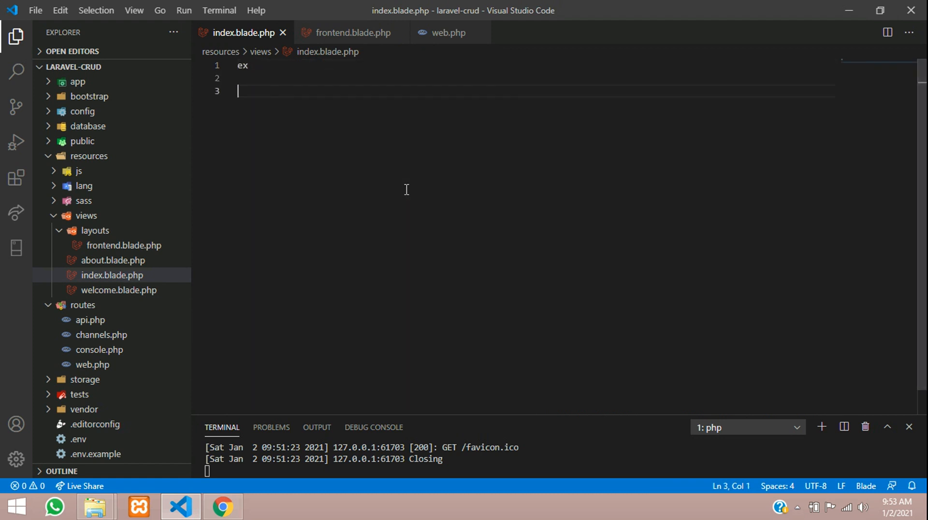
{"action": "key", "text": "Backspace"}
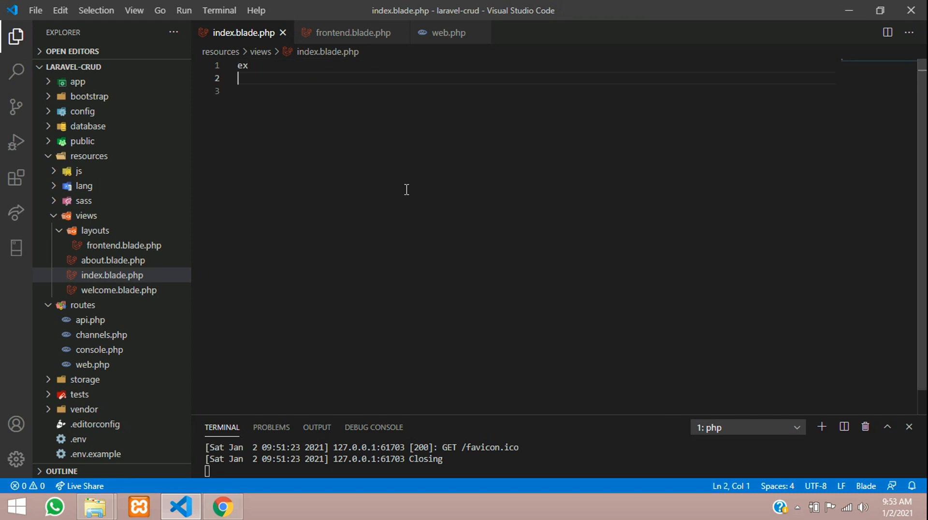
{"action": "type", "text": "te"}
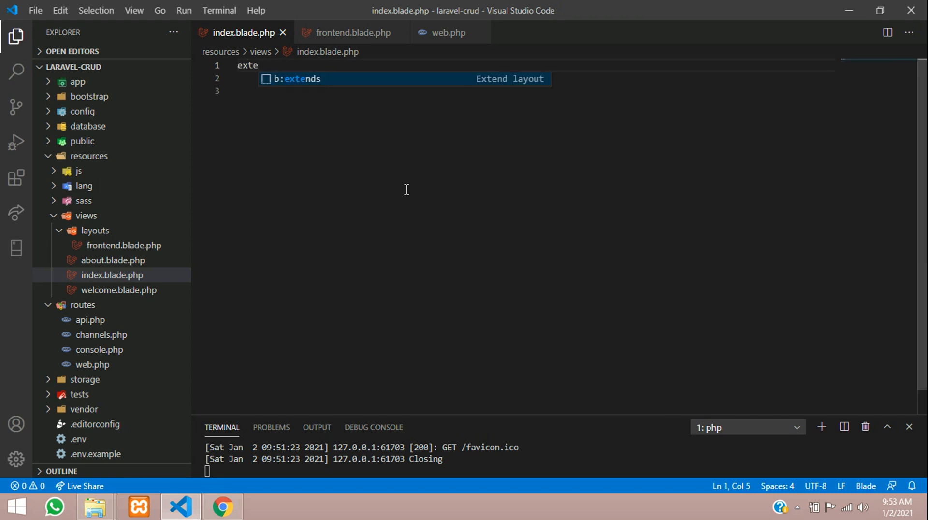
{"action": "key", "text": "Tab"}
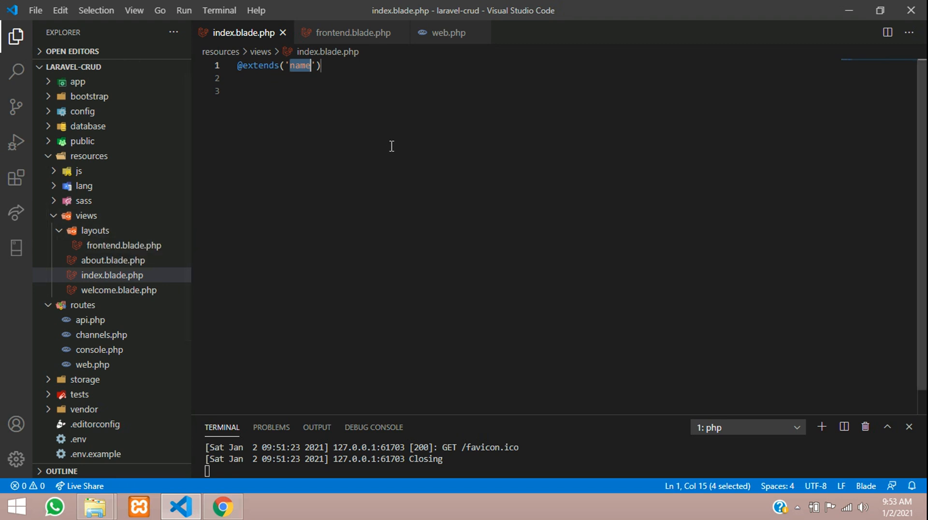
{"action": "type", "text": "layouts."}
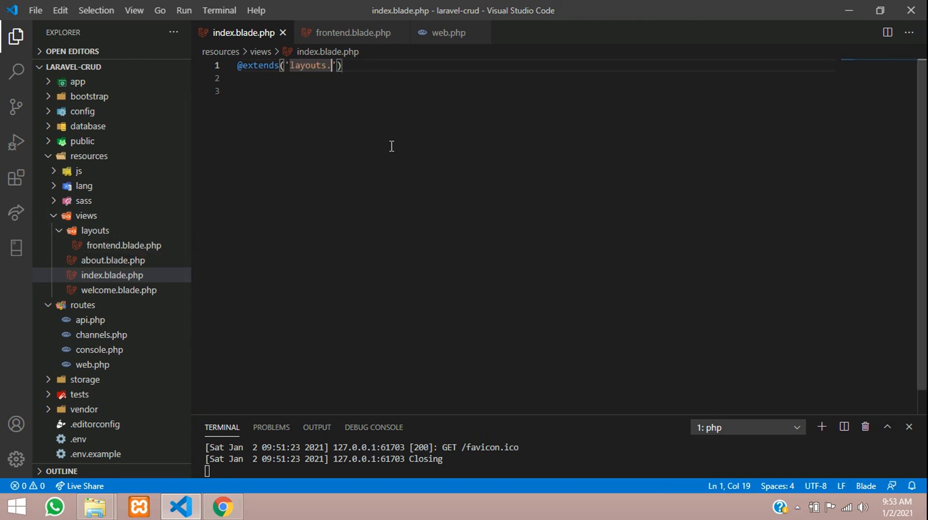
{"action": "type", "text": "frontend"}
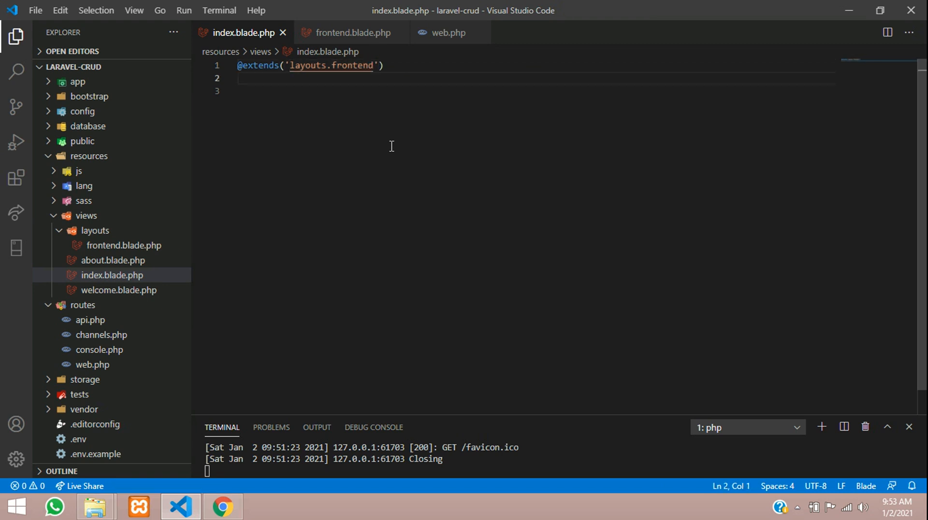
{"action": "key", "text": "enter"}
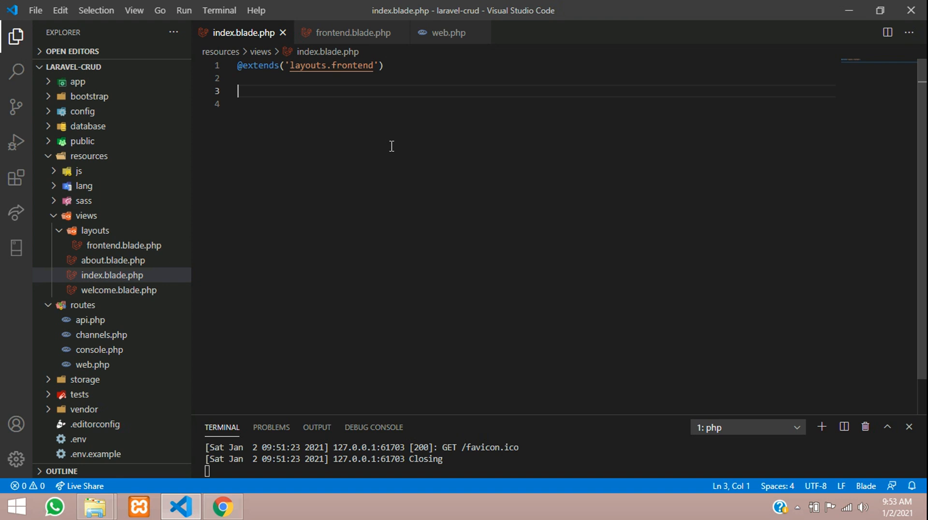
Step: Add a content section with the heading 'Hey this is home page'
{"action": "type", "text": "@section('name"}
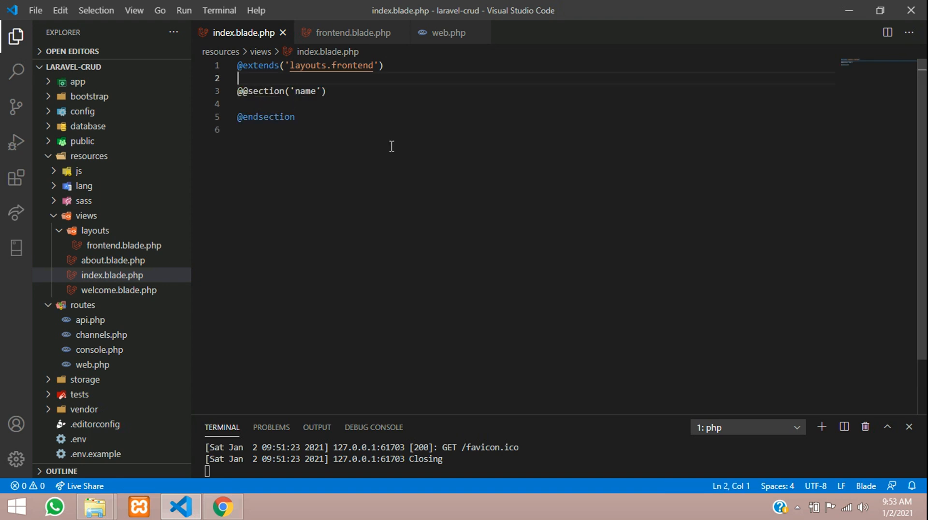
{"action": "key", "text": "Backspace"}
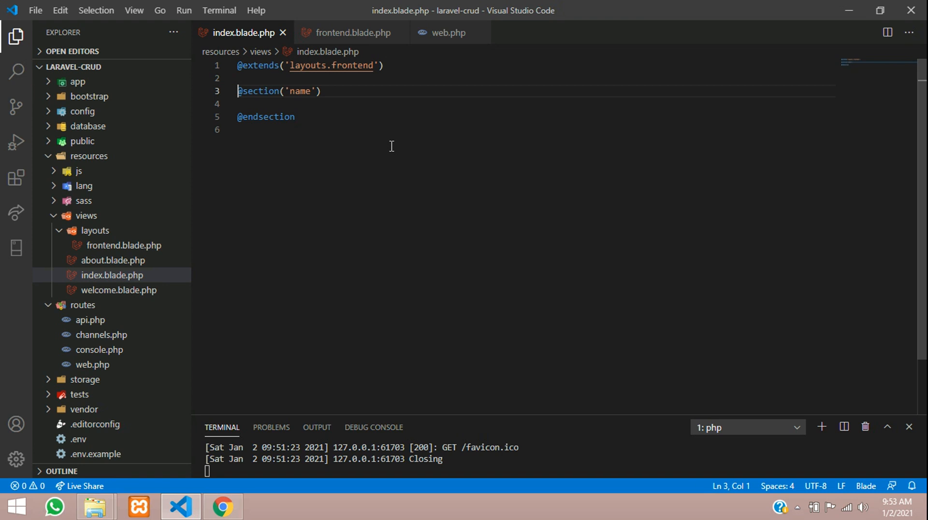
{"action": "type", "text": "c"}
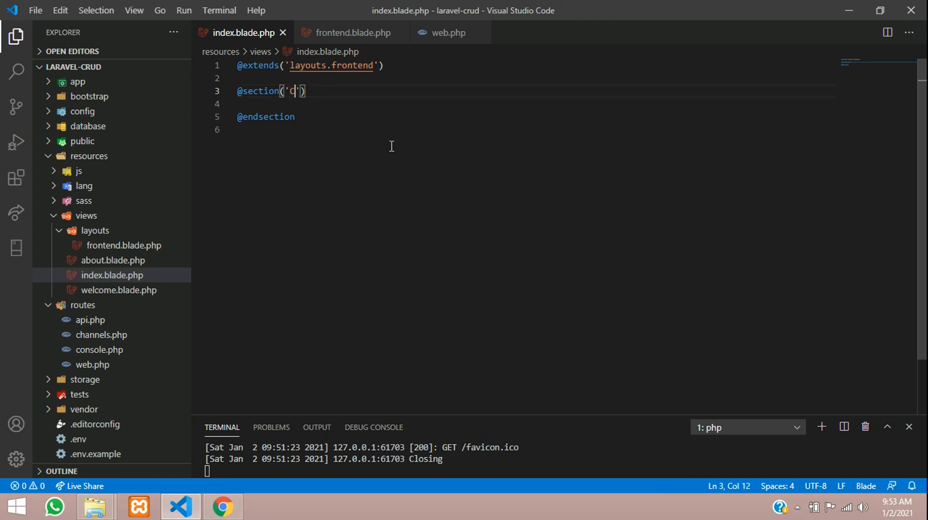
{"action": "type", "text": "ontent"}
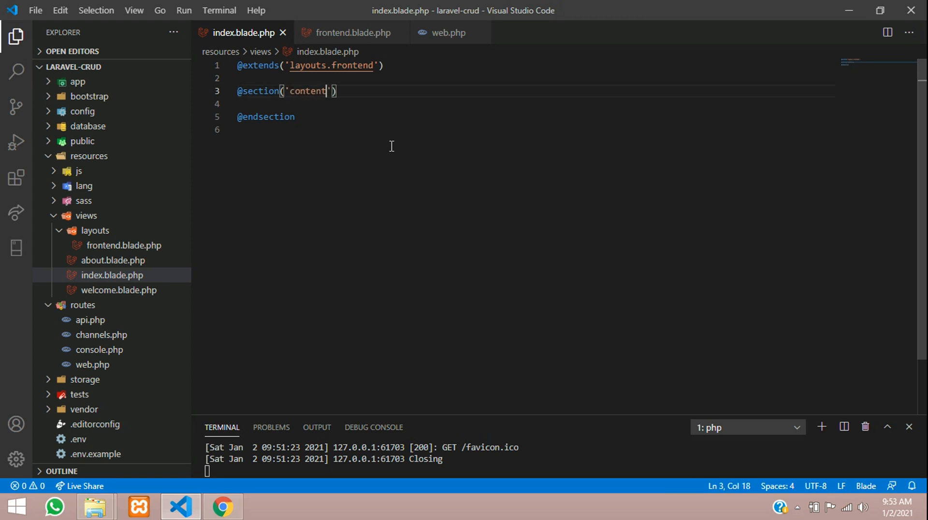
{"action": "key", "text": "Enter"}
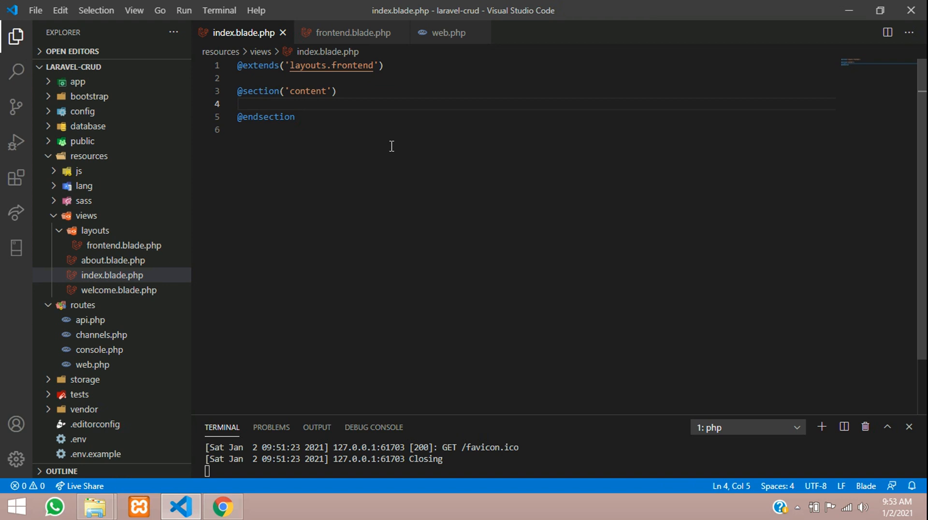
{"action": "type", "text": "<h1>H</h1>"}
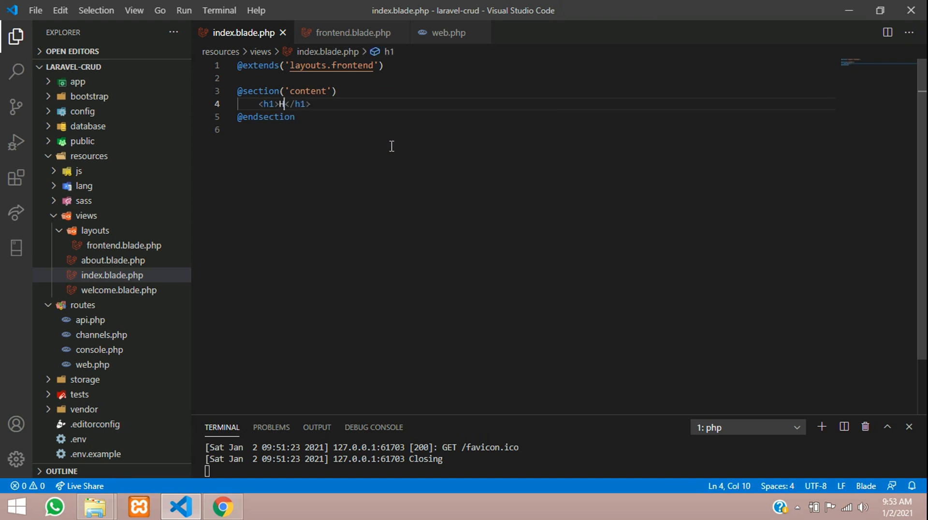
{"action": "type", "text": "ey"}
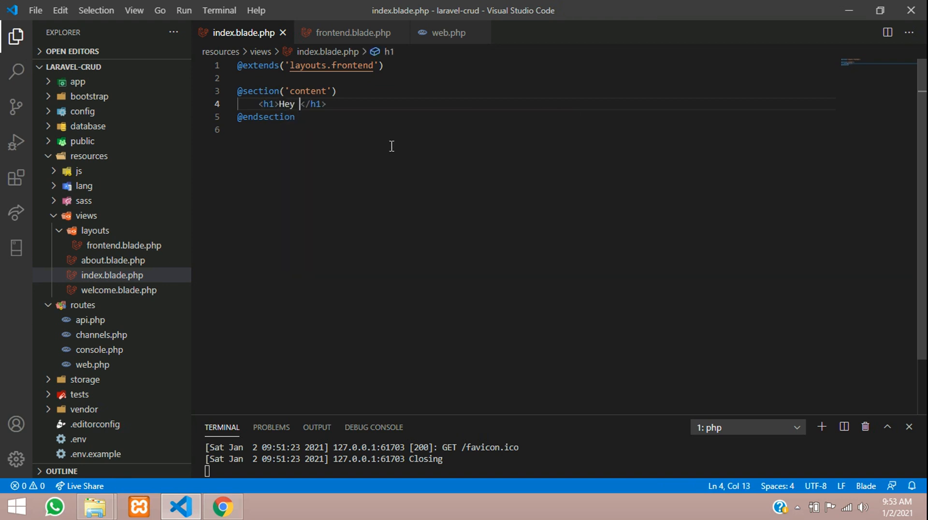
{"action": "type", "text": "this is home opage"}
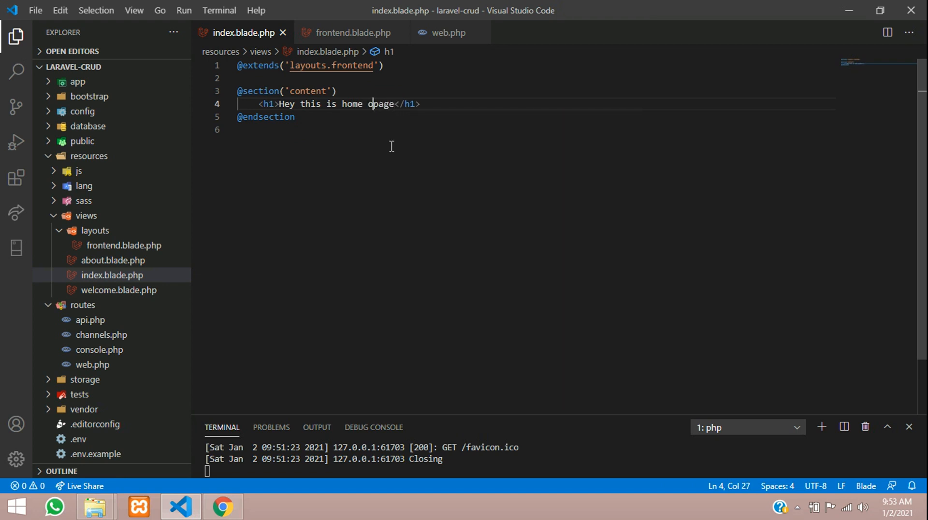
{"action": "key", "text": "Backspace"}
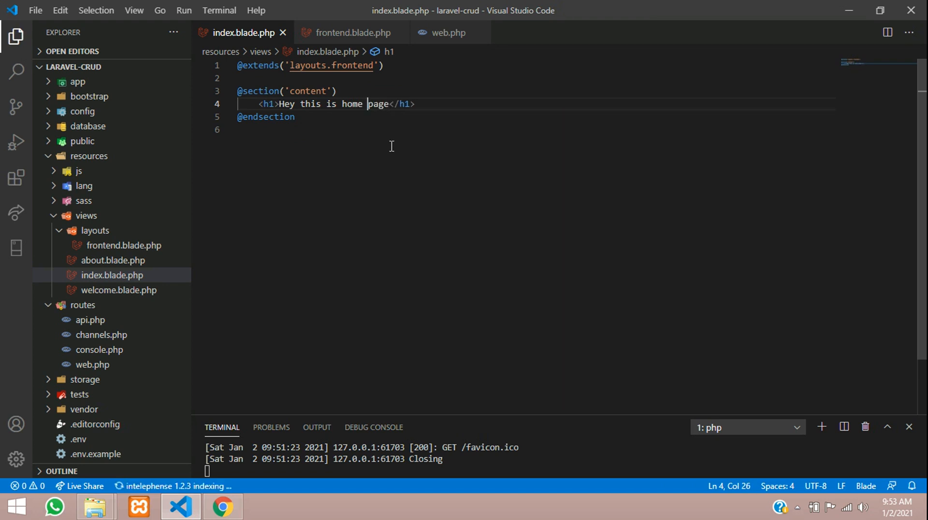
{"action": "left_click", "coordinate": [222, 506]}
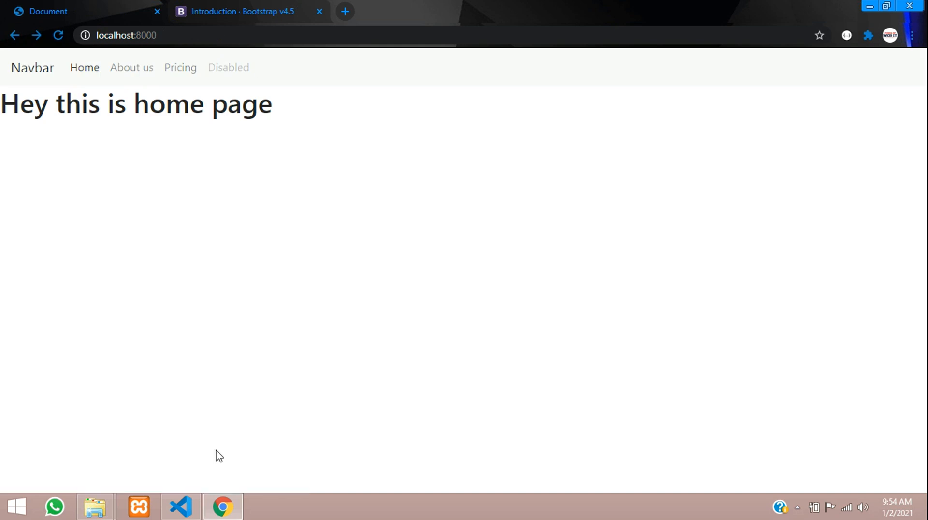
Step: Check the home page in Chrome and return to the code editor
{"action": "left_click", "coordinate": [179, 506]}
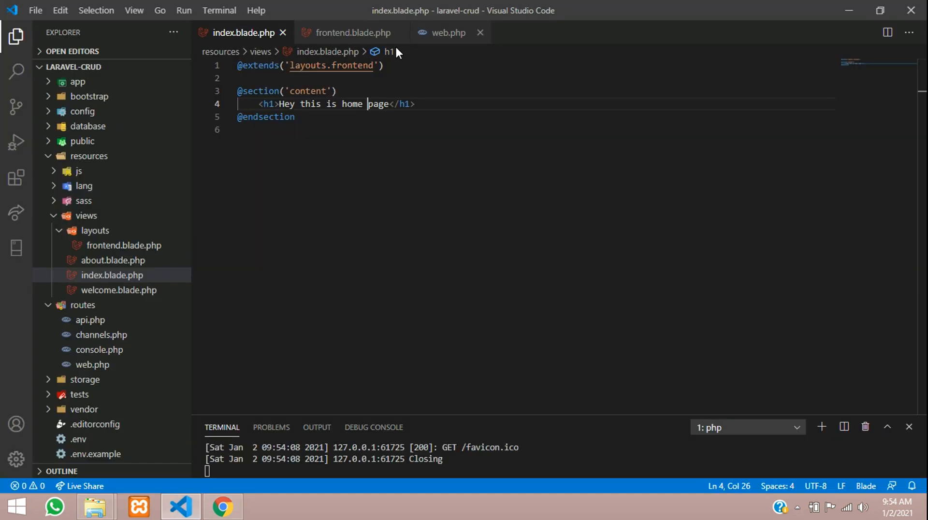
Step: Copy all of index.blade.php's code into about.blade.php
{"action": "left_click", "coordinate": [112, 260]}
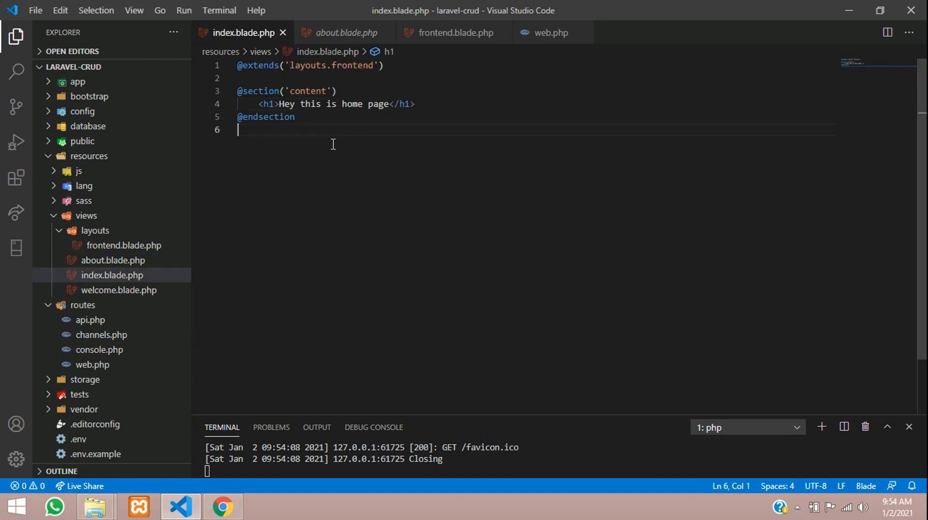
{"action": "key", "text": "ctrl+a"}
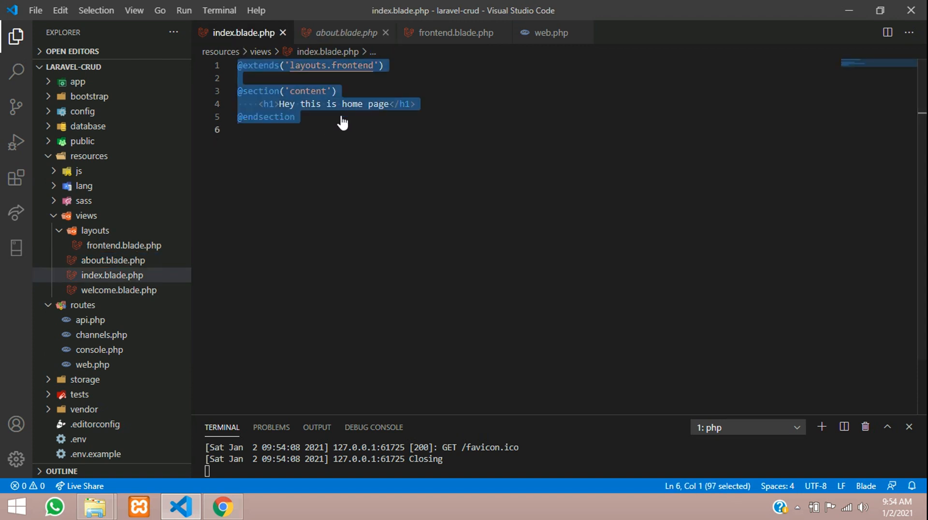
{"action": "left_click", "coordinate": [343, 33]}
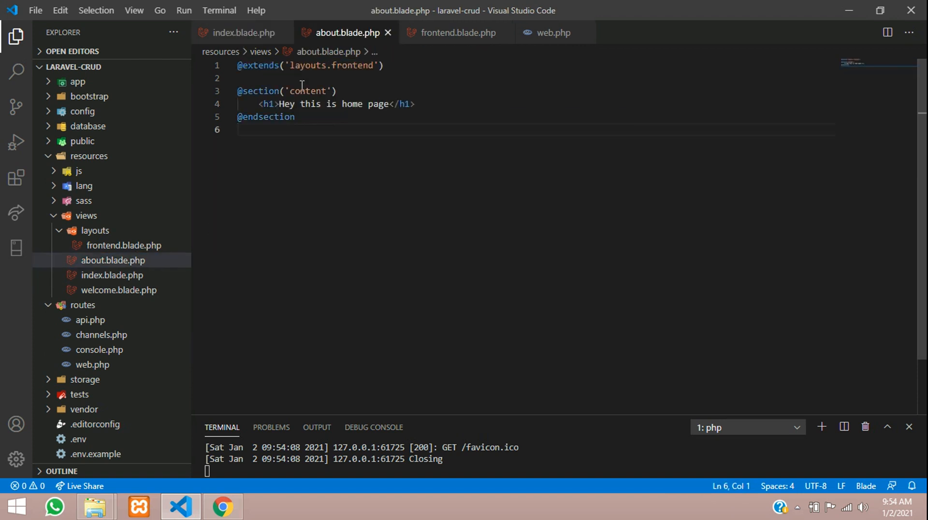
{"action": "left_click", "coordinate": [298, 78]}
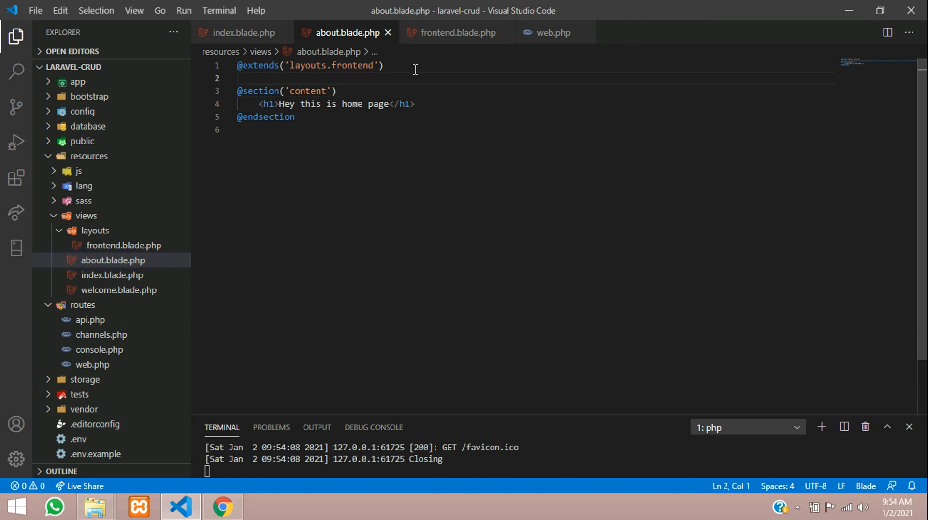
{"action": "mouse_move", "coordinate": [314, 104]}
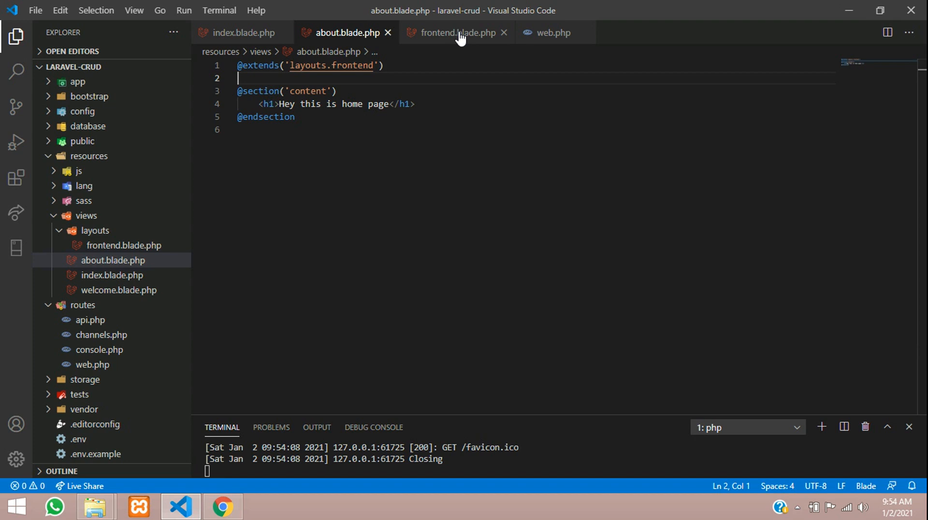
{"action": "left_click", "coordinate": [459, 33]}
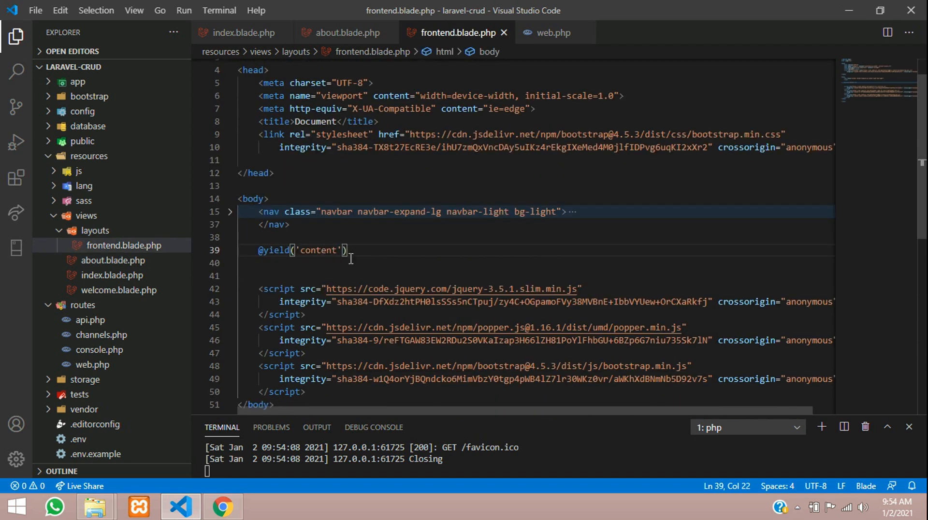
{"action": "mouse_move", "coordinate": [268, 271]}
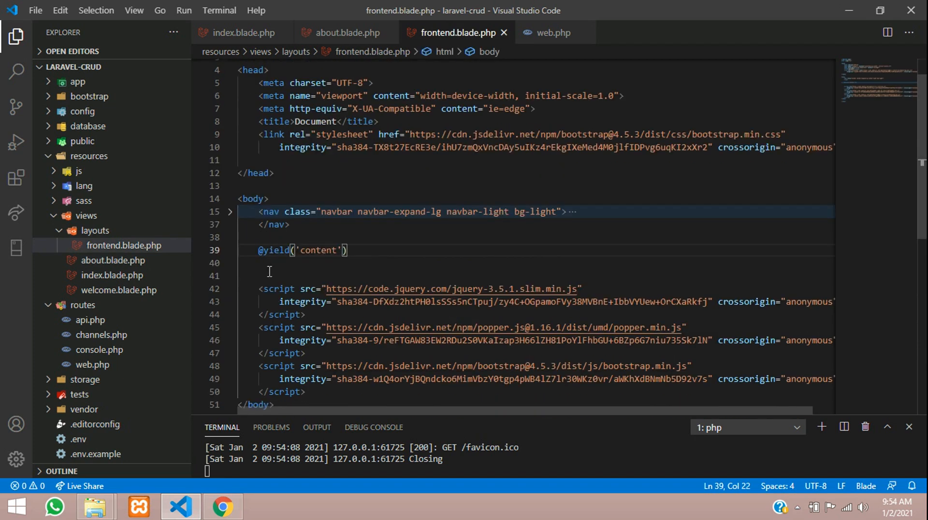
{"action": "left_click", "coordinate": [346, 32]}
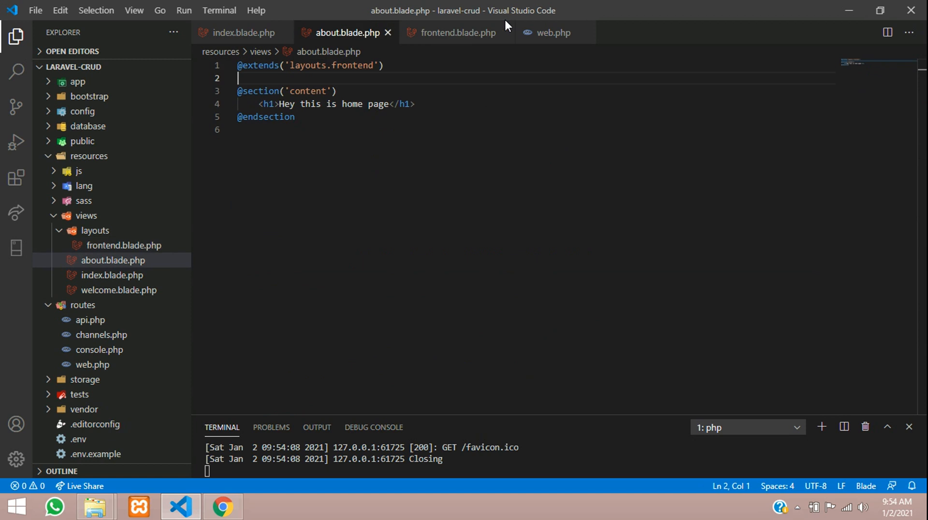
Step: Change the about view's heading to 'Hey this is about page'
{"action": "double_click", "coordinate": [351, 104]}
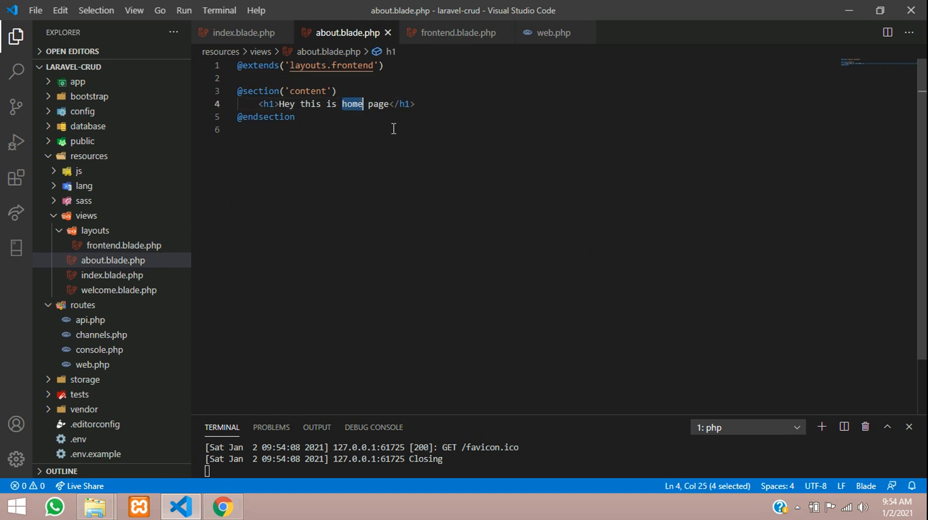
{"action": "type", "text": "about"}
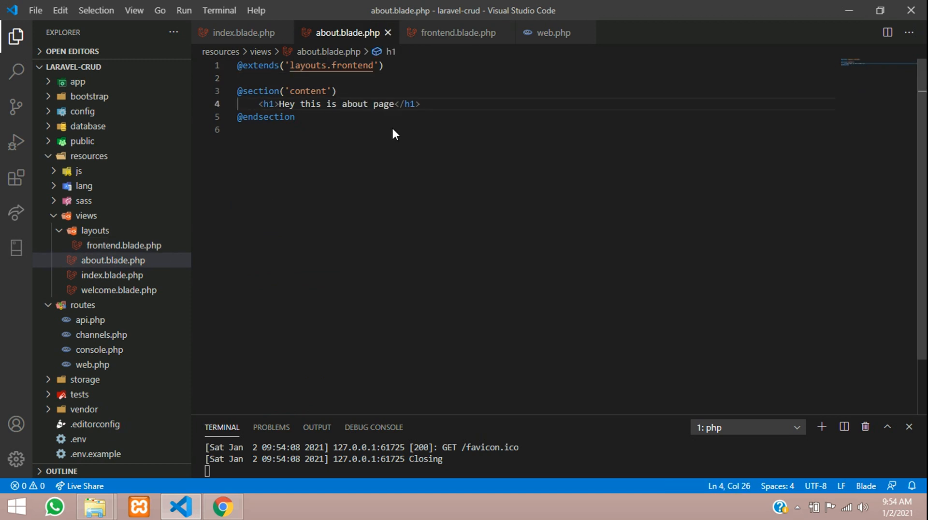
{"action": "left_click", "coordinate": [222, 507]}
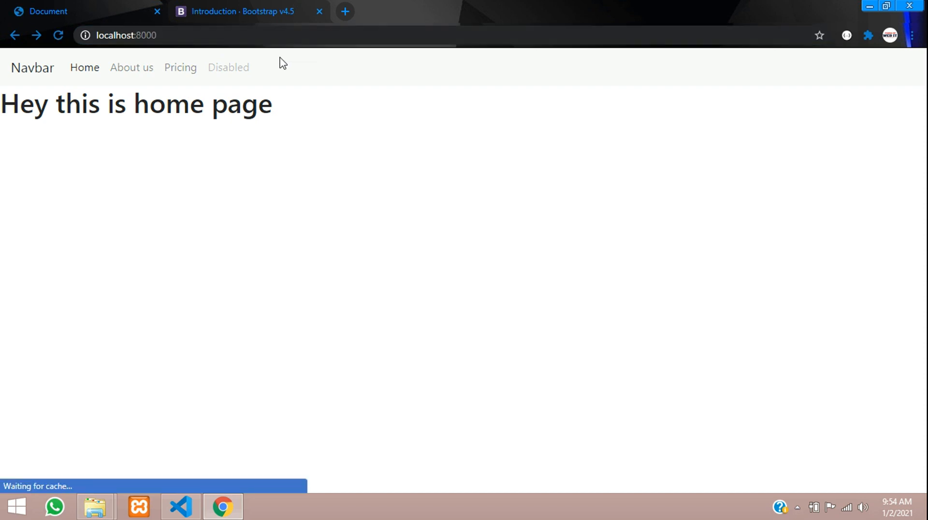
{"action": "left_click", "coordinate": [130, 68]}
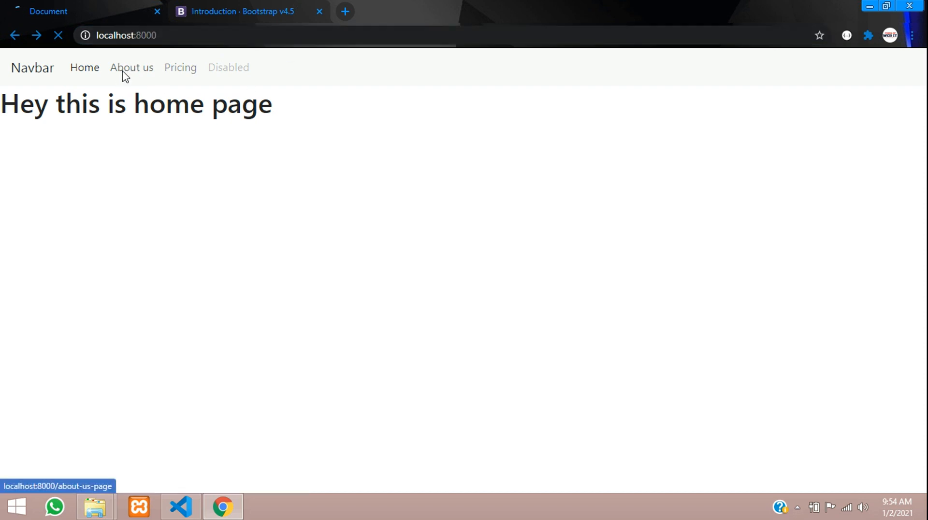
{"action": "left_click", "coordinate": [131, 67]}
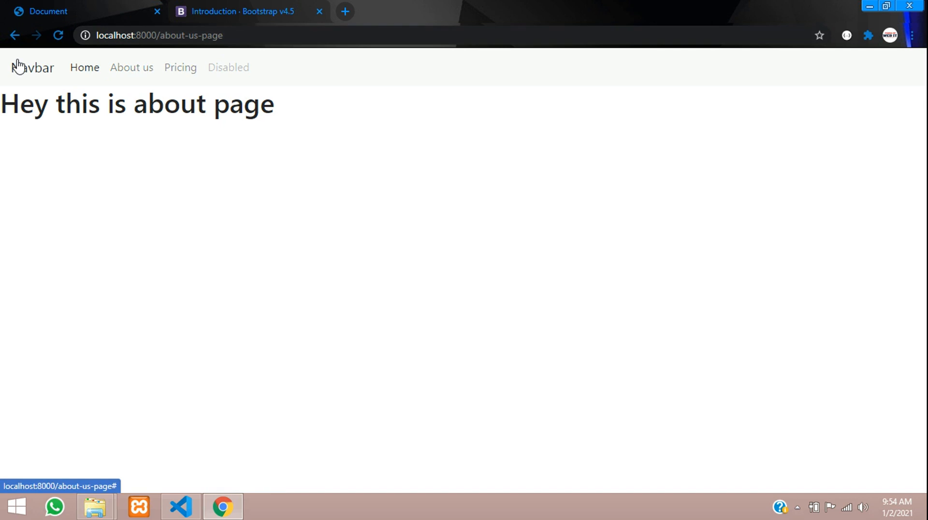
{"action": "mouse_move", "coordinate": [274, 127]}
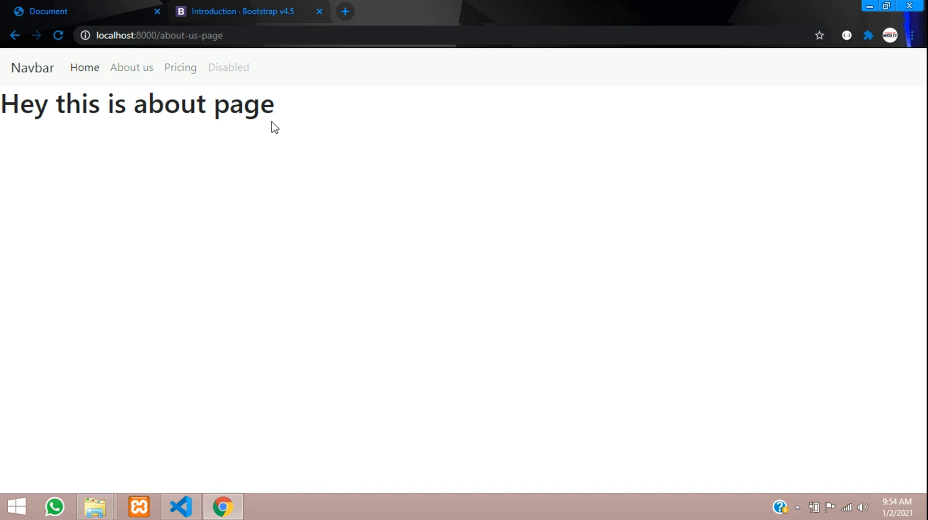
{"action": "left_click", "coordinate": [84, 67]}
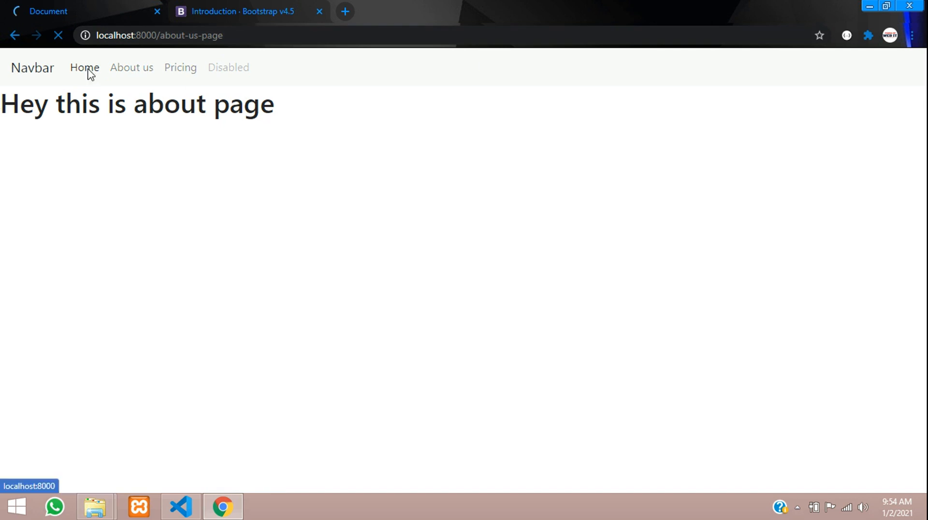
{"action": "left_click", "coordinate": [84, 68]}
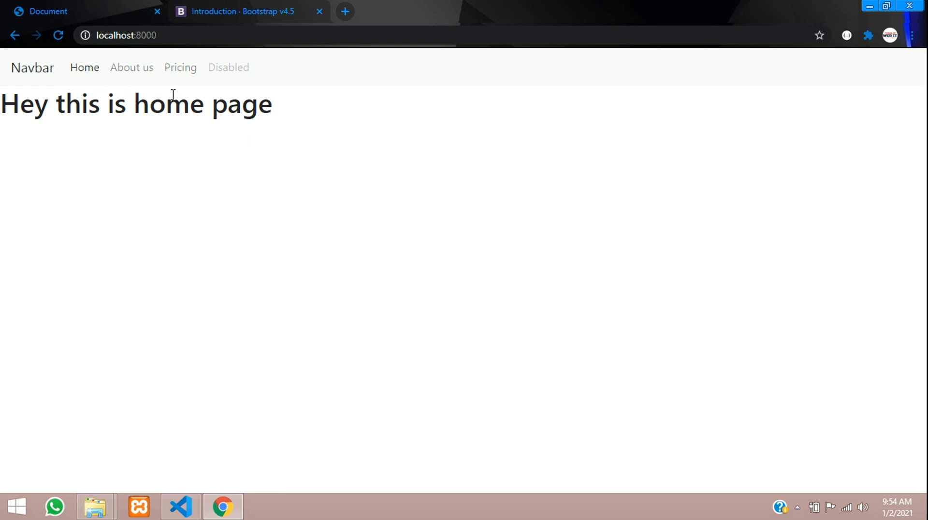
{"action": "mouse_move", "coordinate": [176, 96]}
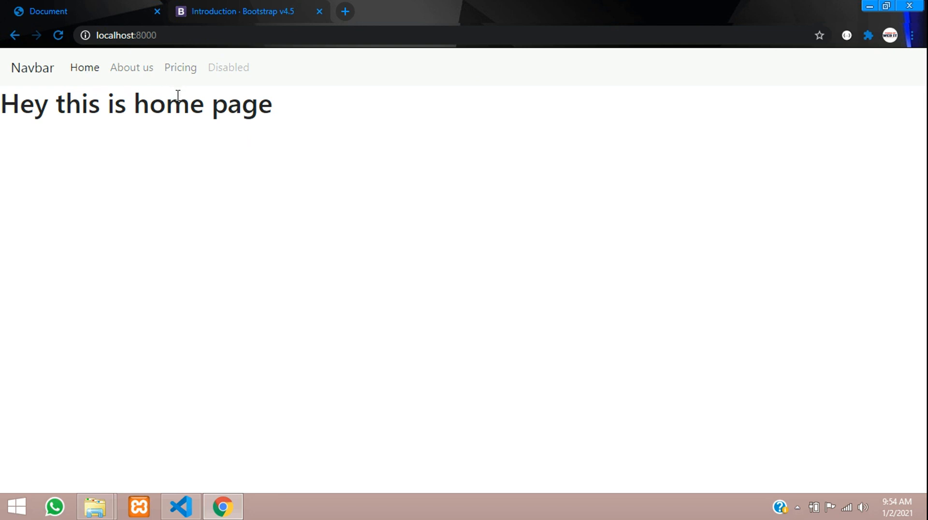
{"action": "mouse_move", "coordinate": [212, 172]}
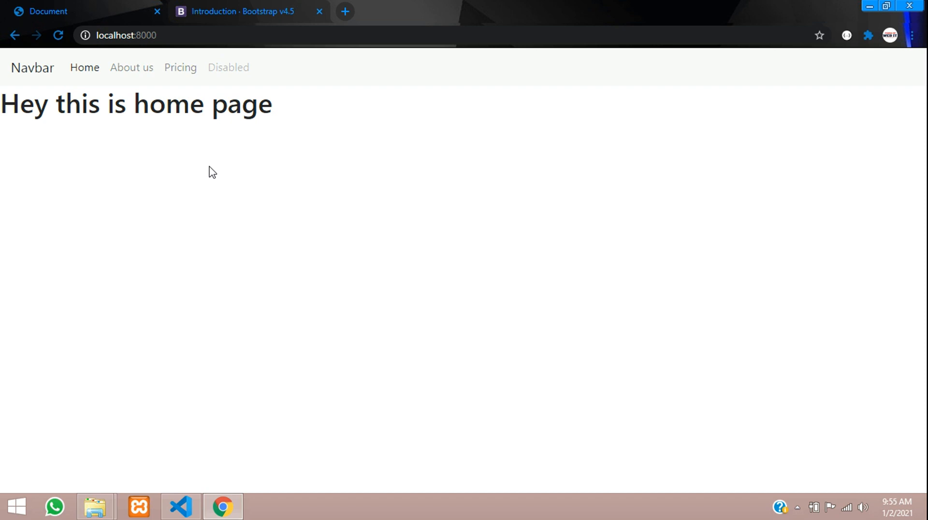
{"action": "mouse_move", "coordinate": [179, 361]}
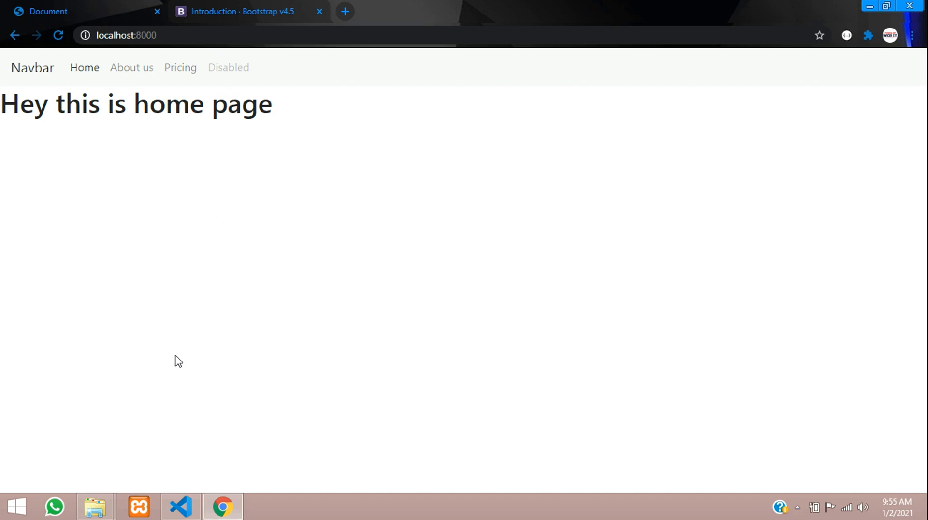
{"action": "mouse_move", "coordinate": [179, 333]}
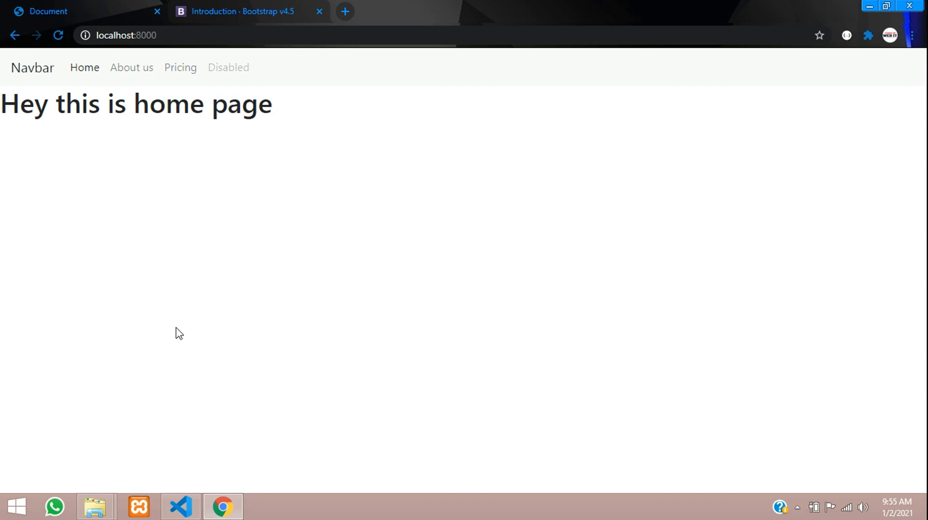